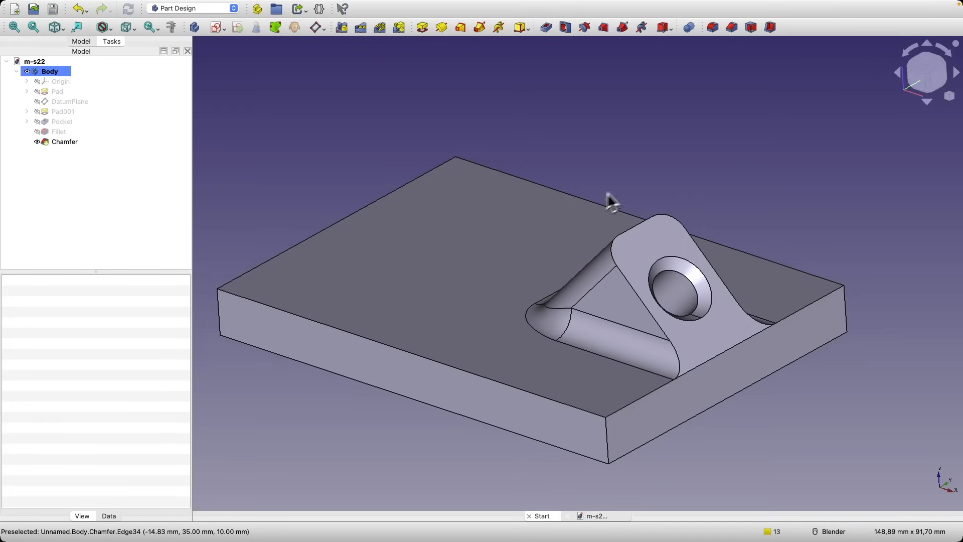
- Inspect the reference bracket from the side, then create a new empty document
drag(611, 204, 529, 261)
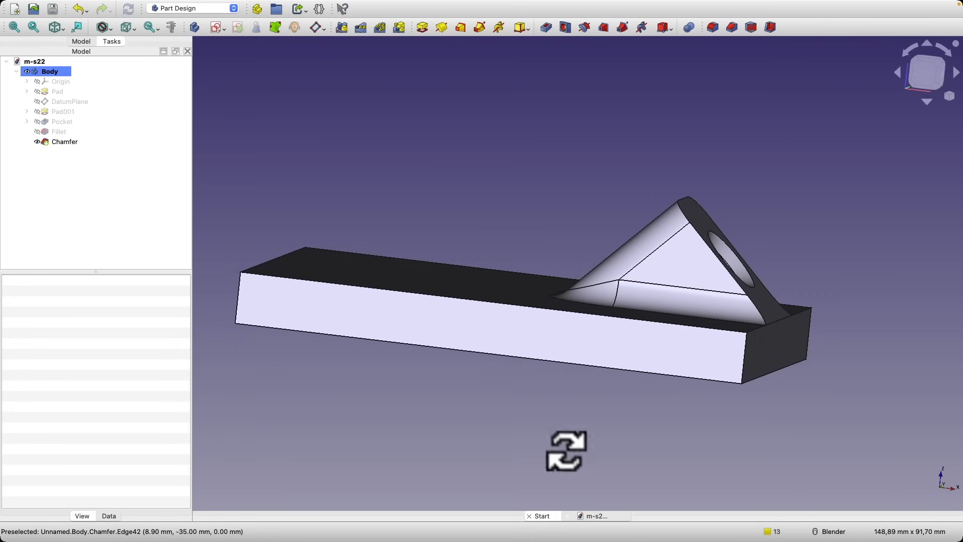
click(14, 9)
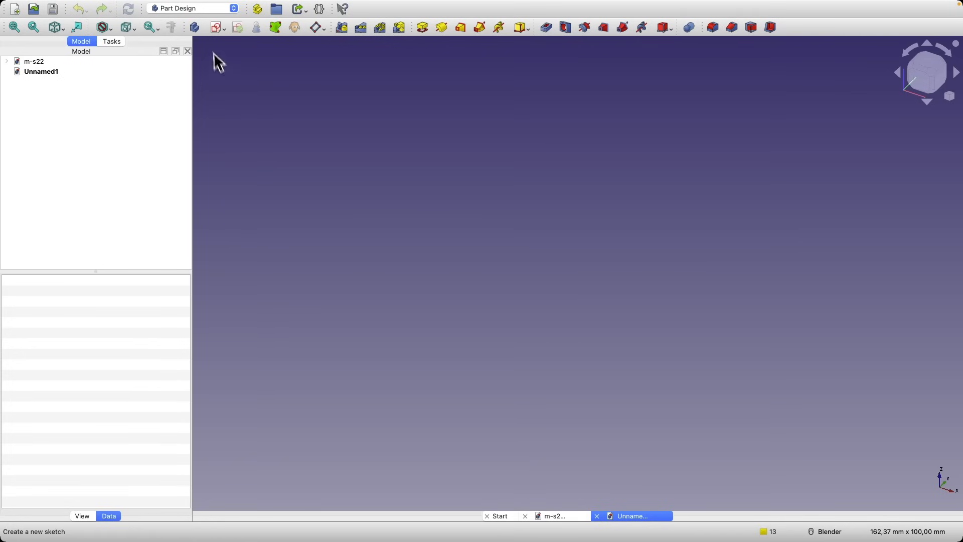
- Sketch a centered 100 by 70 mm rectangle at the origin on the XY plane
click(217, 27)
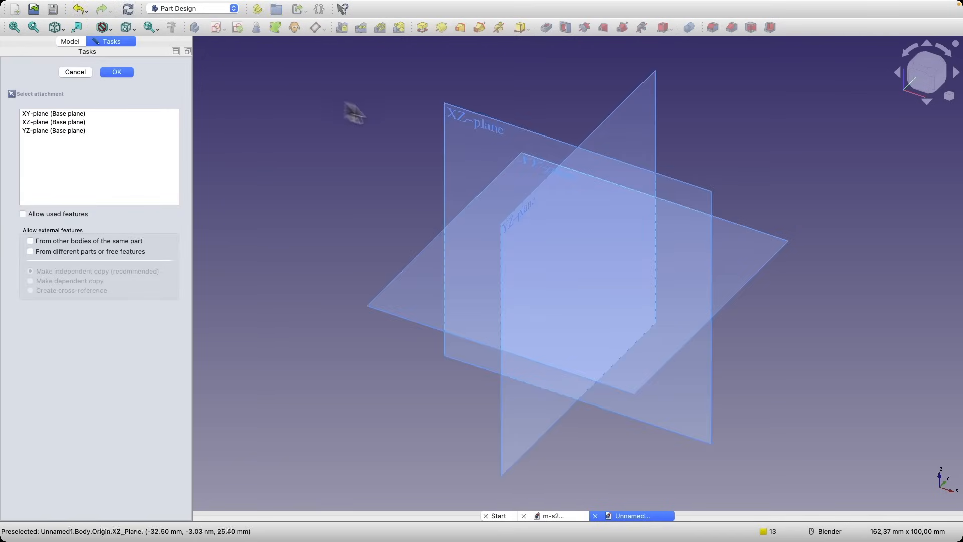
click(116, 72)
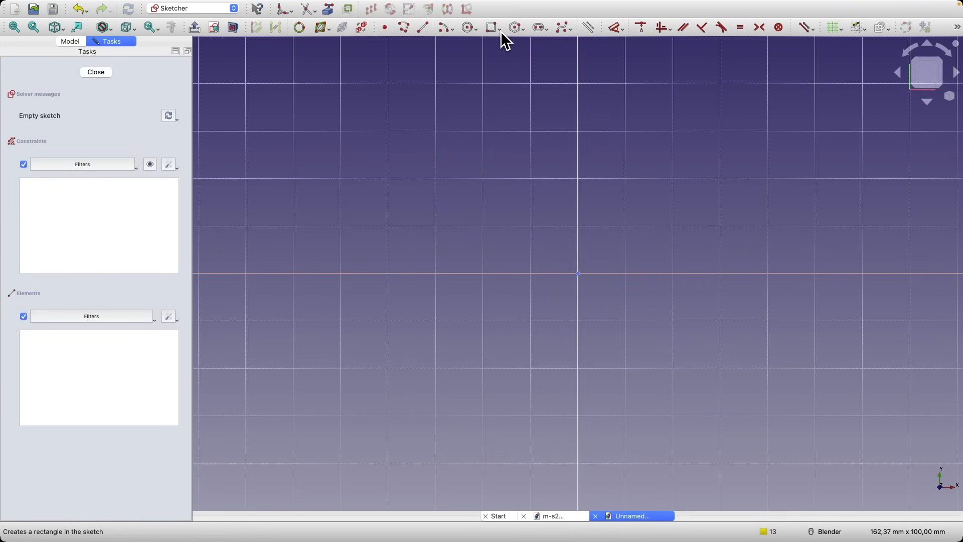
click(502, 27)
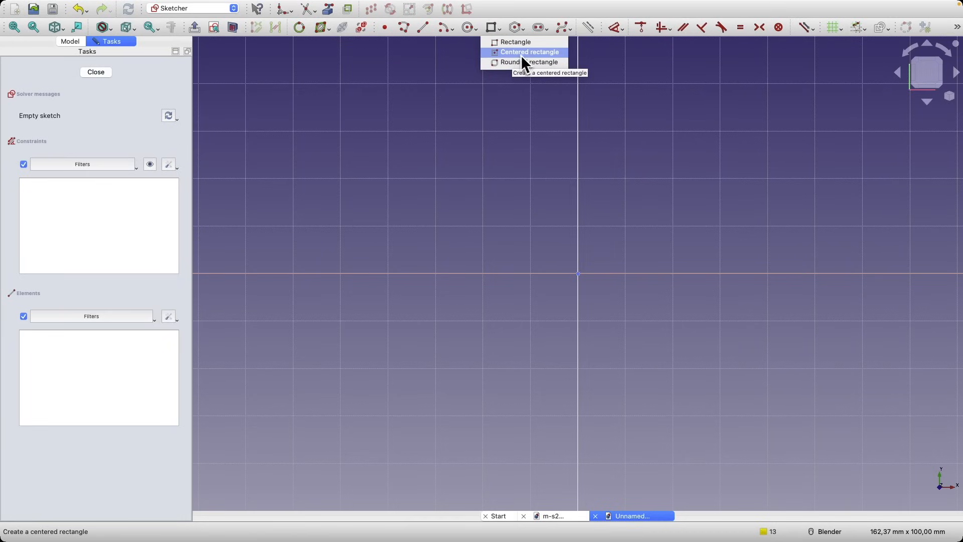
click(528, 51)
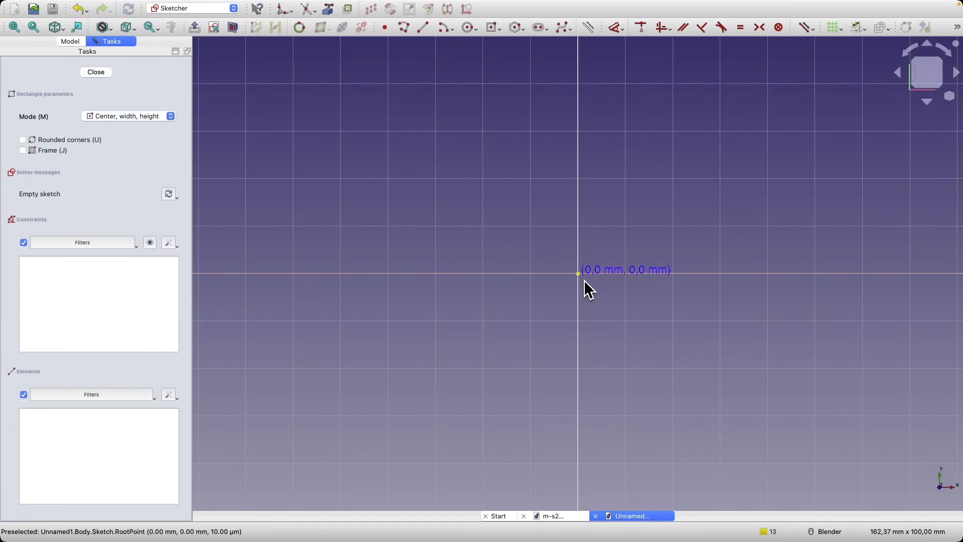
mouse_move(588, 290)
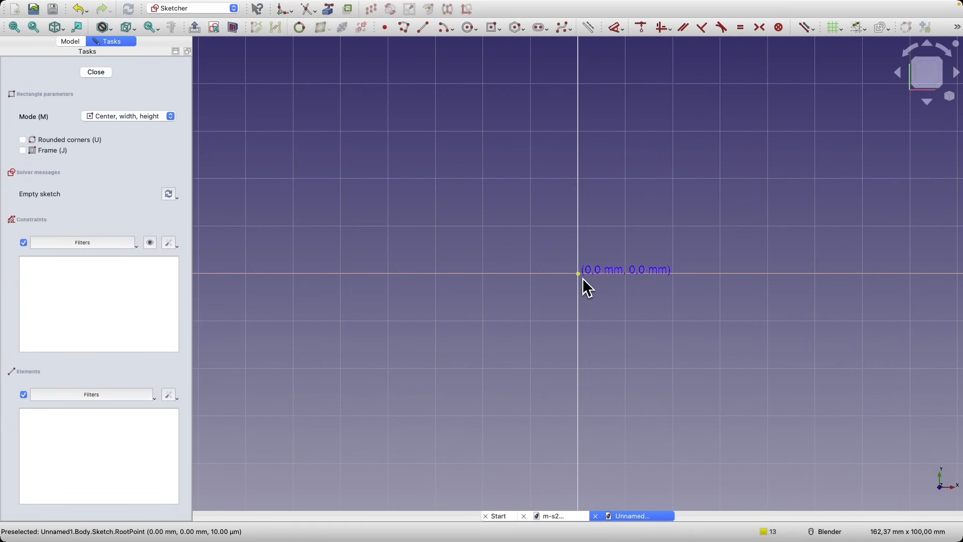
click(578, 271)
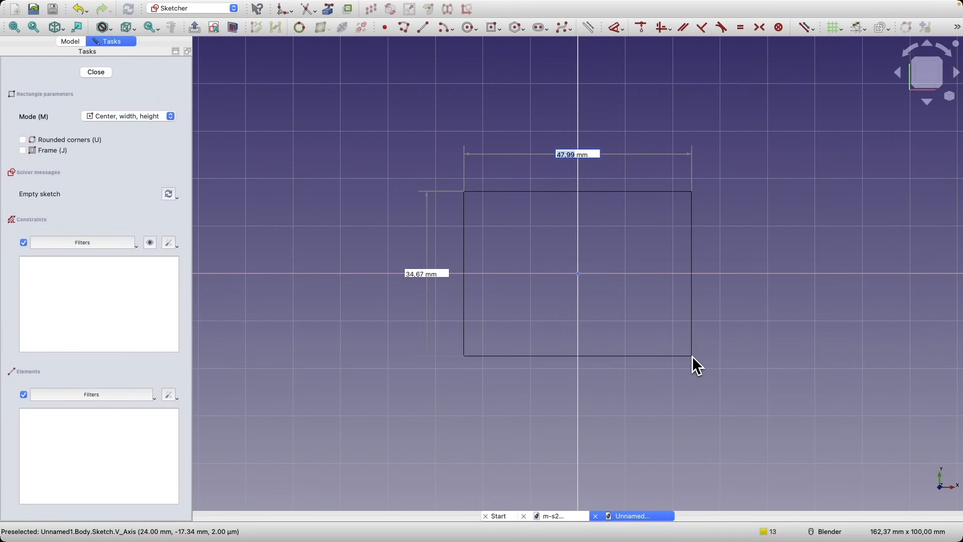
text(100)
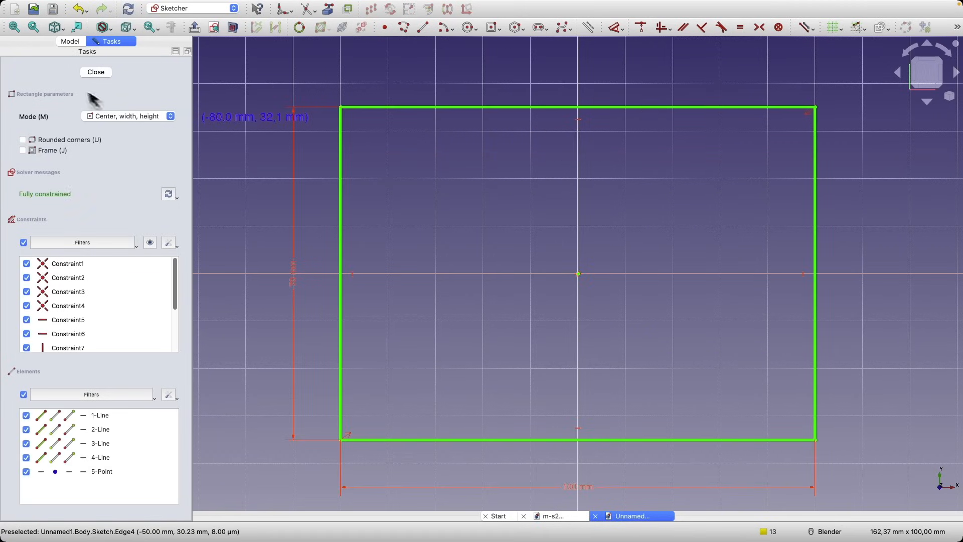
- Pad the rectangle 10 mm into a solid base plate
click(95, 72)
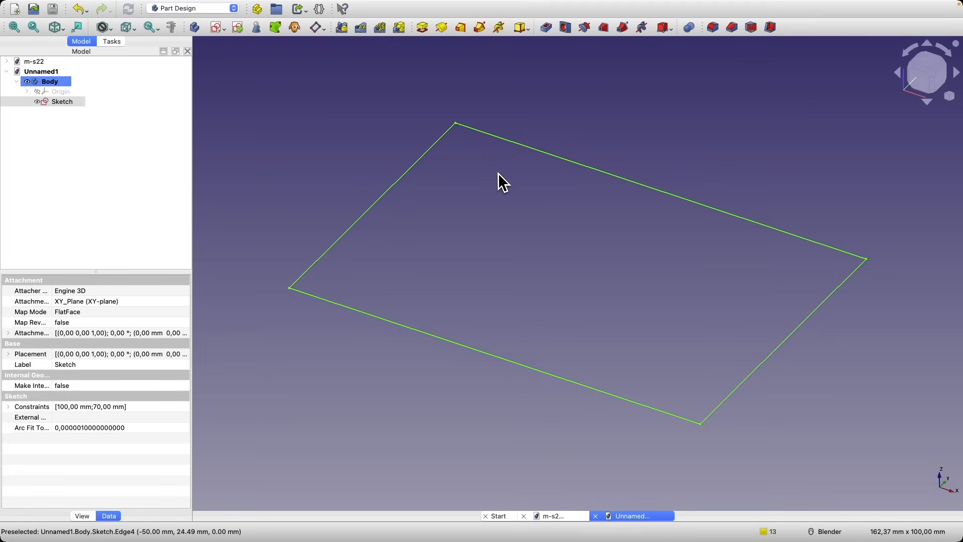
click(420, 27)
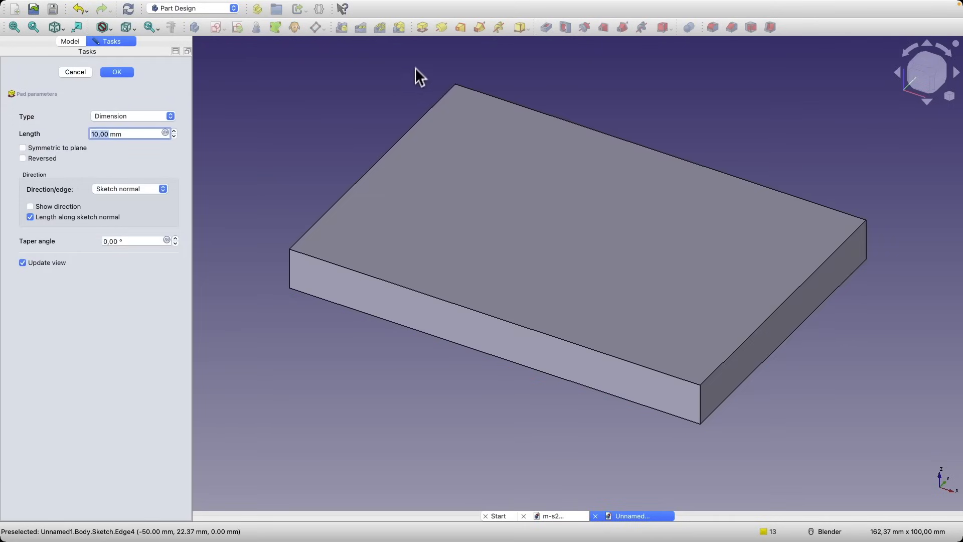
mouse_move(466, 161)
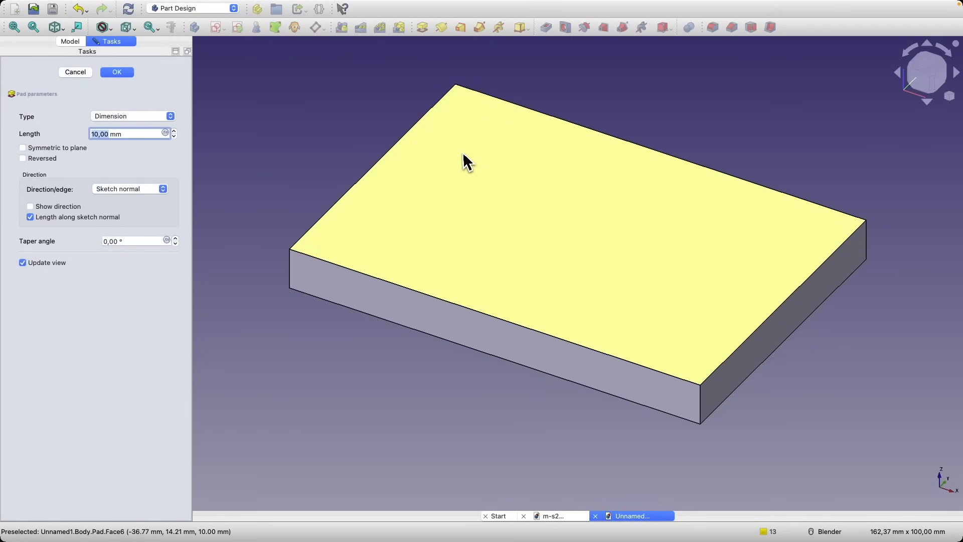
click(116, 73)
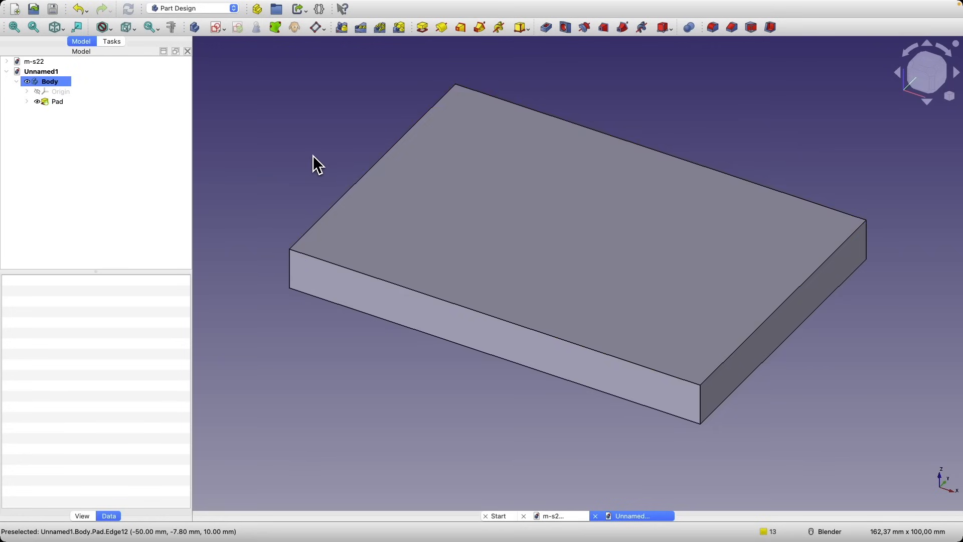
mouse_move(801, 292)
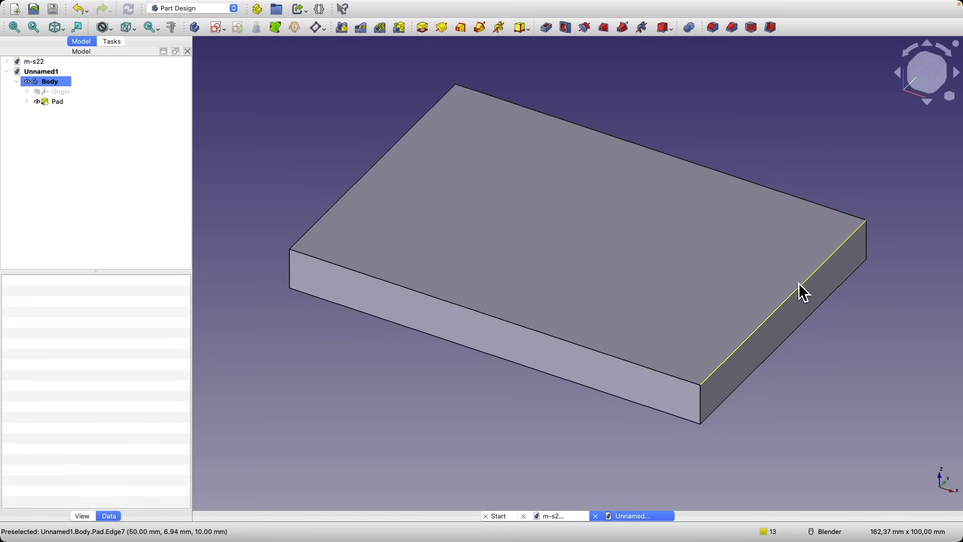
mouse_move(799, 305)
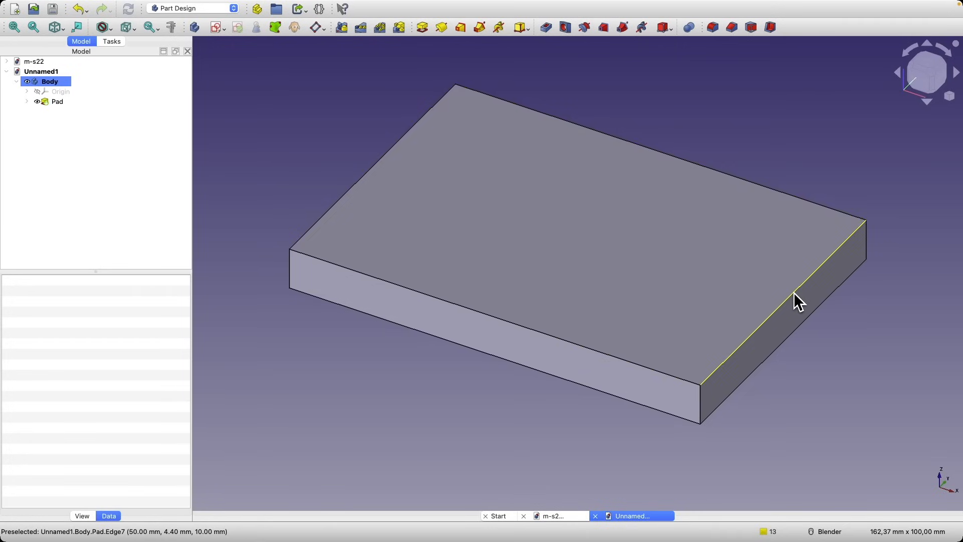
mouse_move(669, 360)
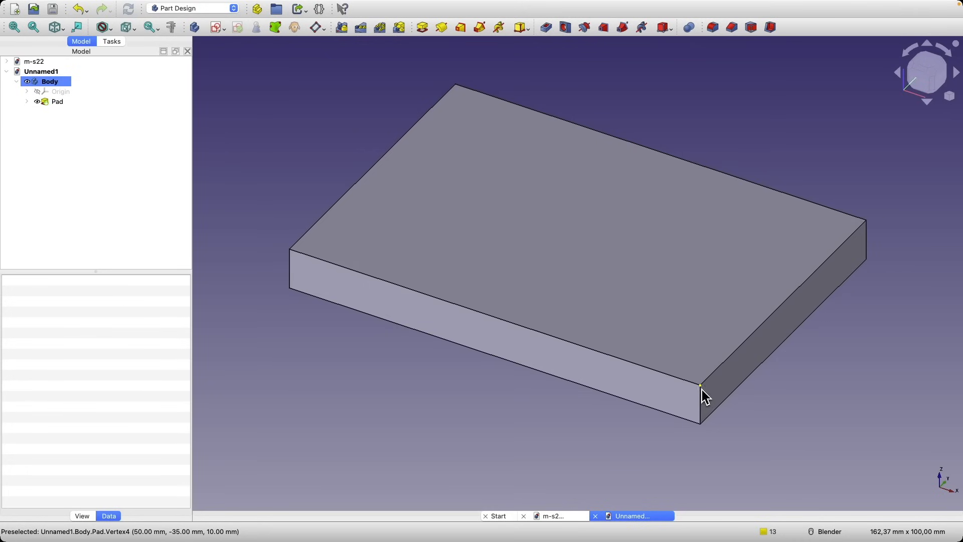
- Select the two top corners at the ends of the plate's 70 mm right edge
click(56, 101)
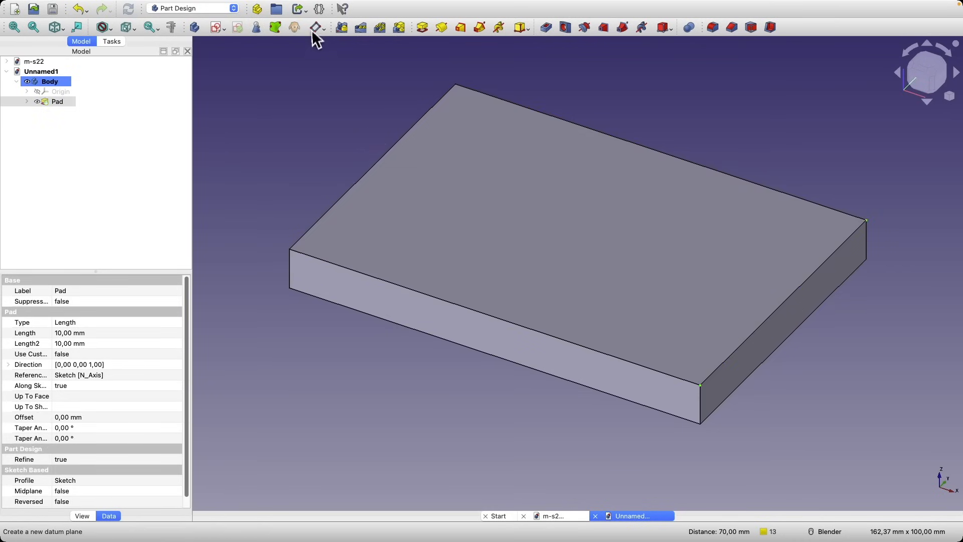
- Create a datum plane on the two corners with Align O-X-Y attachment, flat like the top face
click(314, 28)
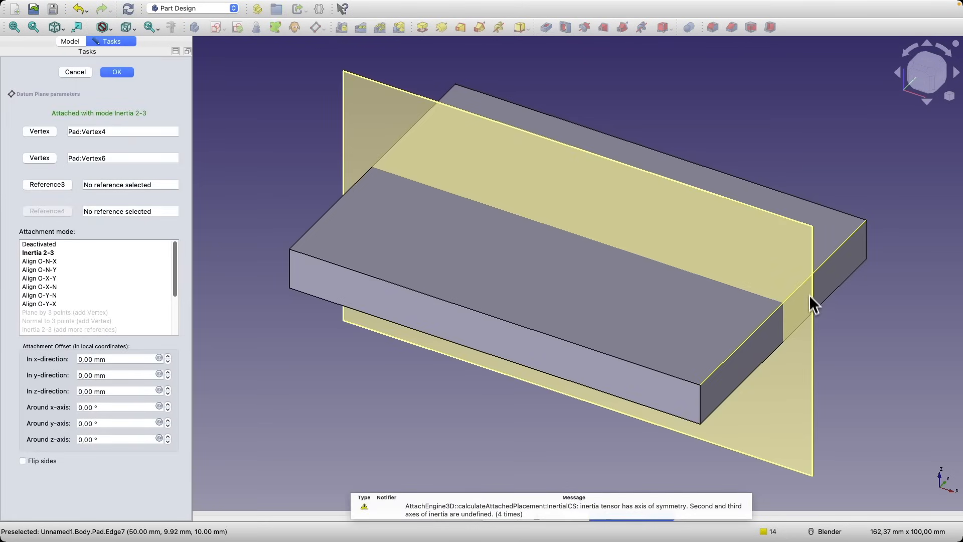
mouse_move(760, 310)
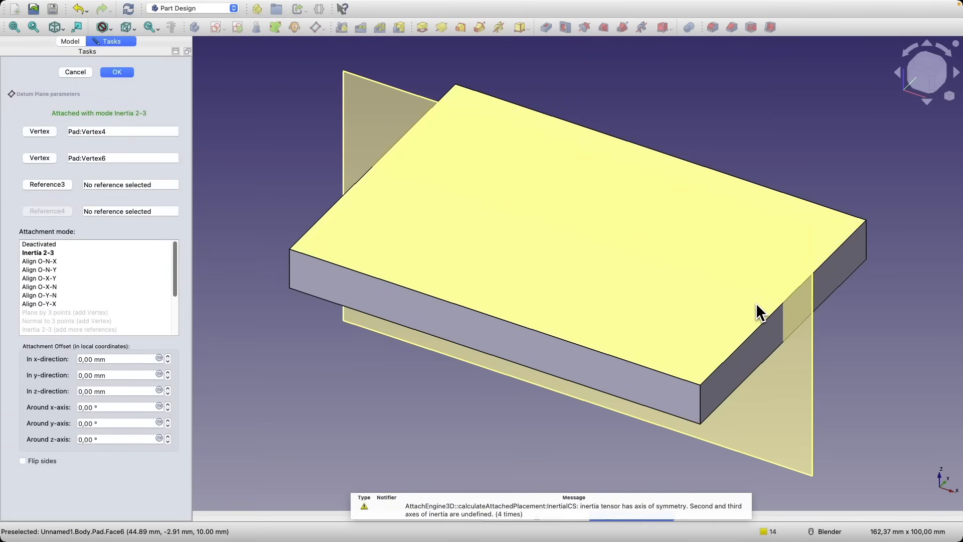
click(39, 261)
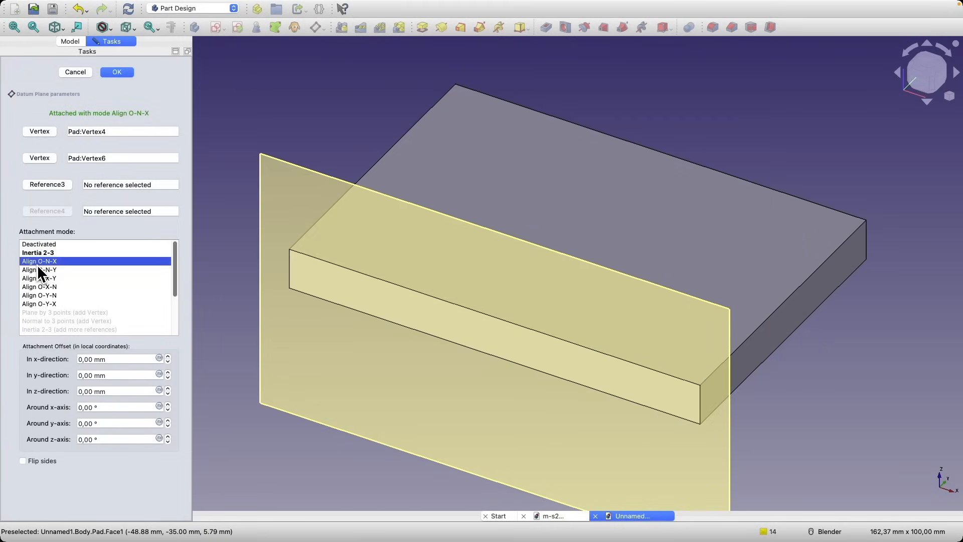
click(39, 270)
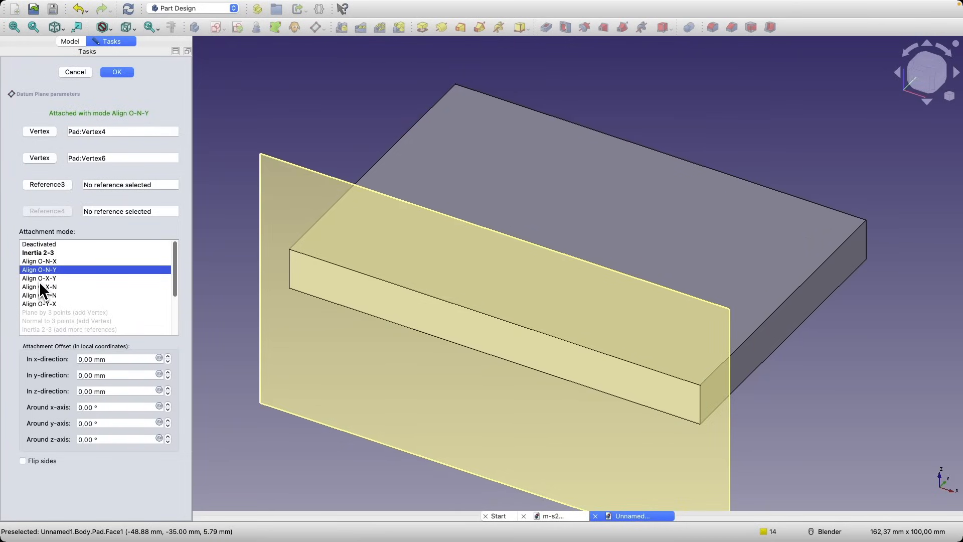
click(39, 295)
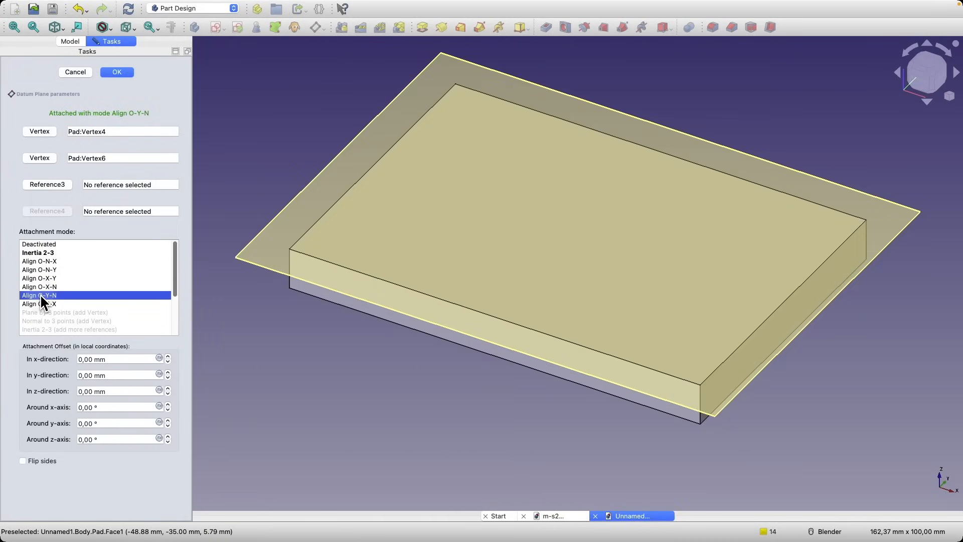
click(39, 278)
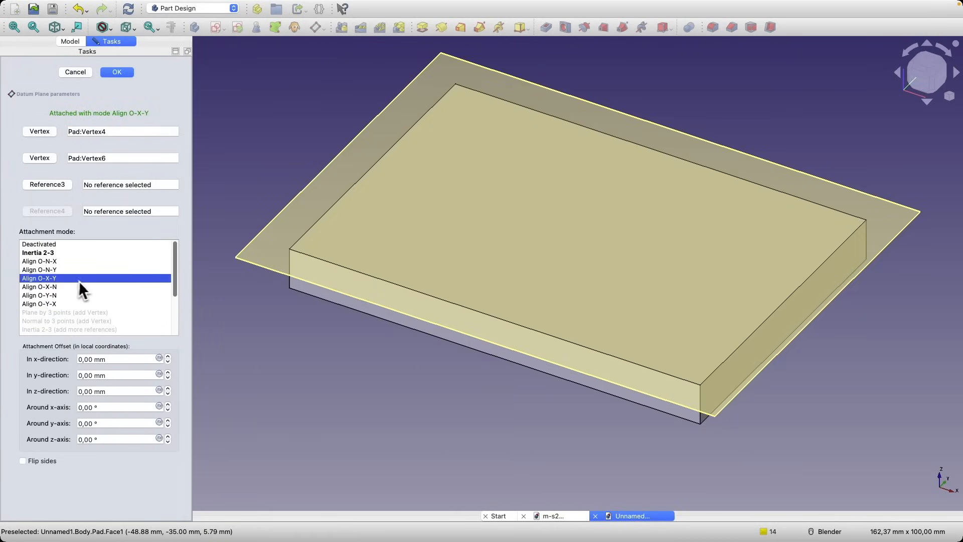
mouse_move(46, 294)
text(22)
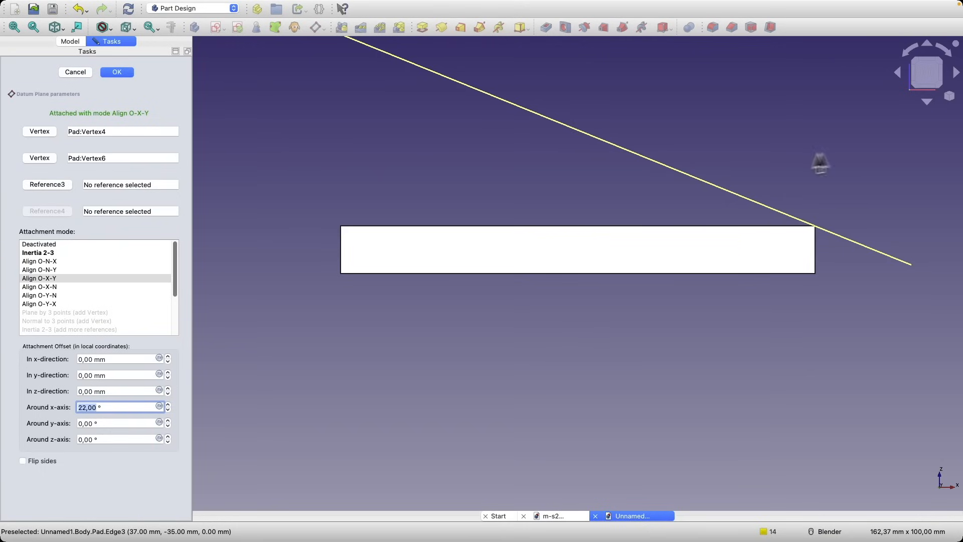
mouse_move(670, 229)
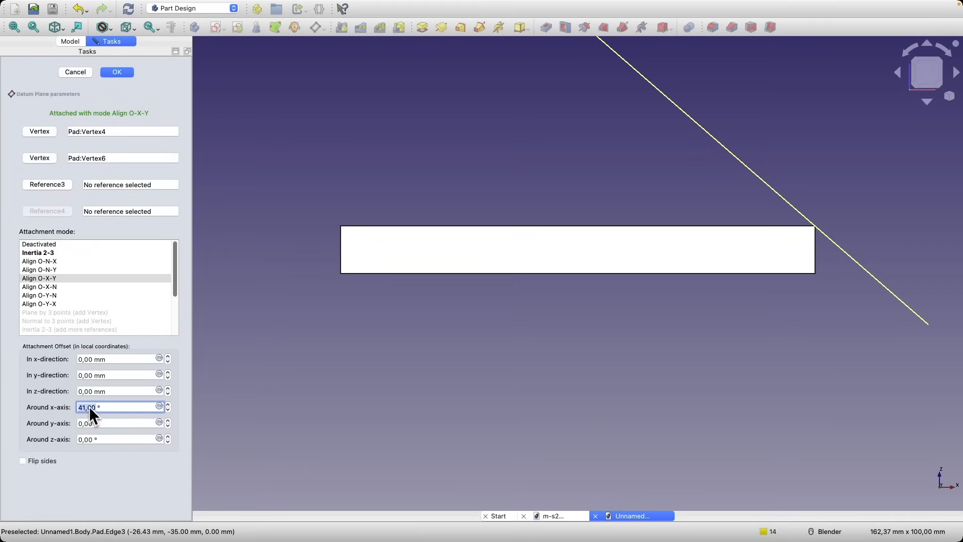
mouse_move(111, 425)
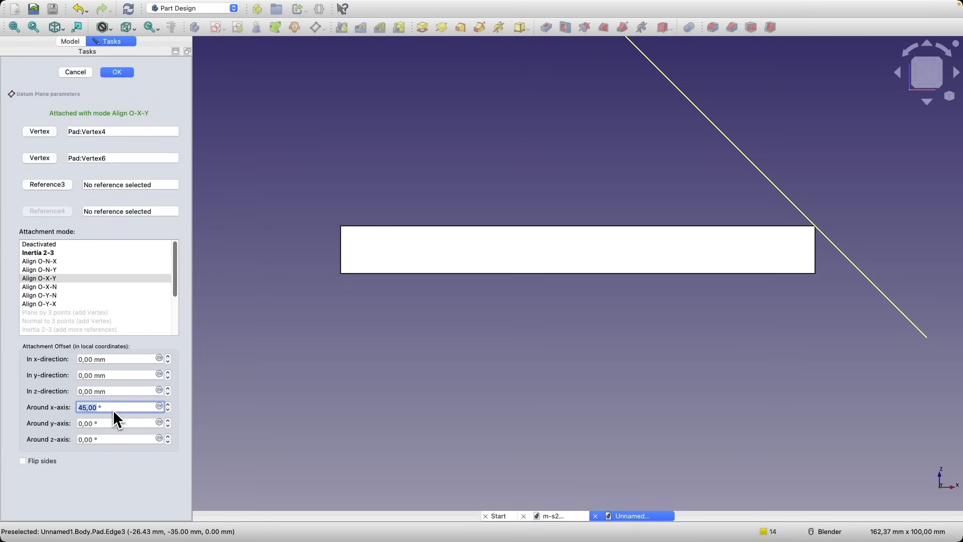
mouse_move(117, 417)
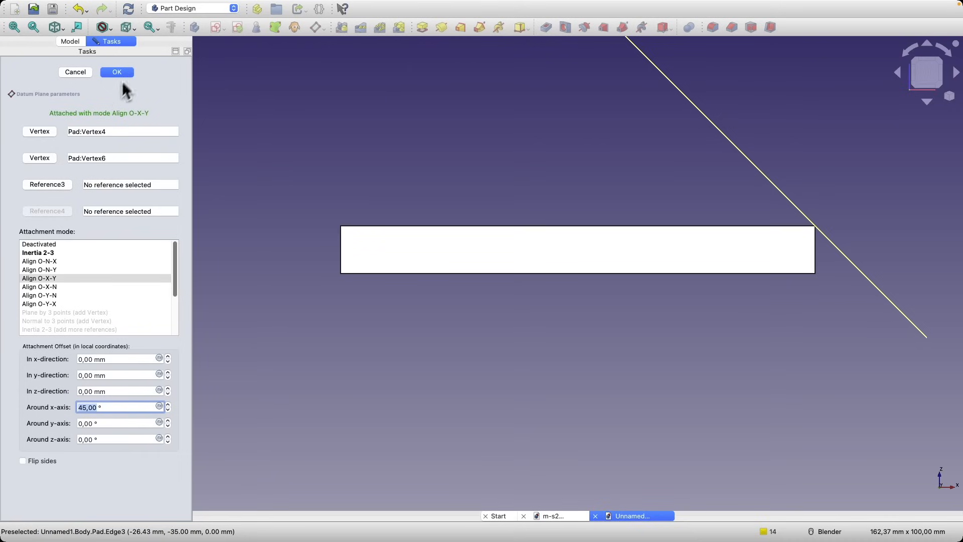
- Accept the datum plane tilted 45° about its x-axis along the plate's right edge
click(116, 72)
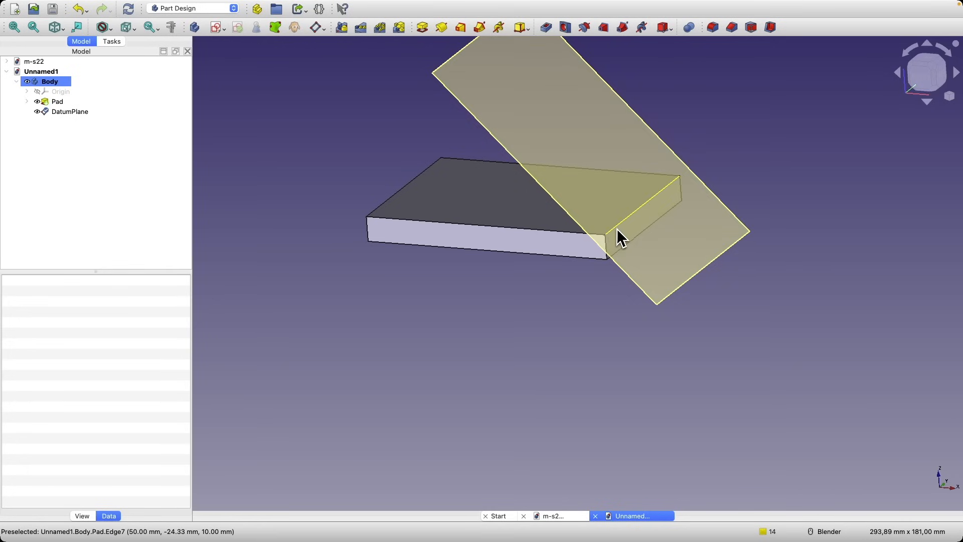
- Sketch a 20 mm wide, 30 mm tall rectangle on the horizontal axis of the datum plane
click(69, 111)
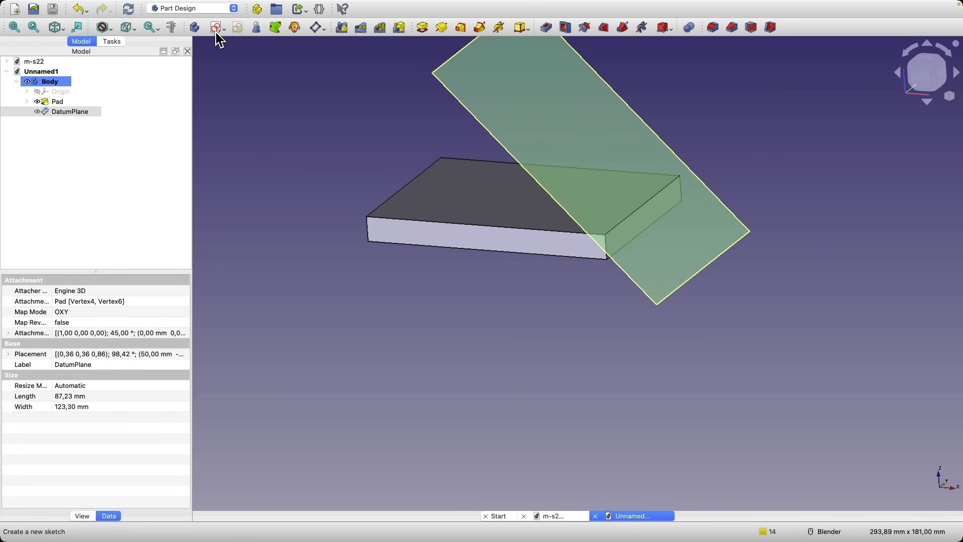
click(216, 27)
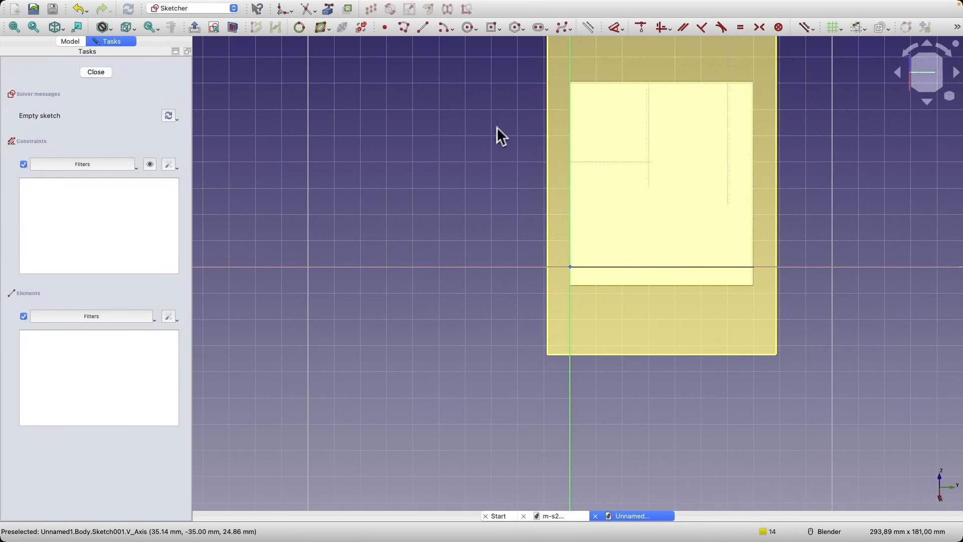
click(492, 27)
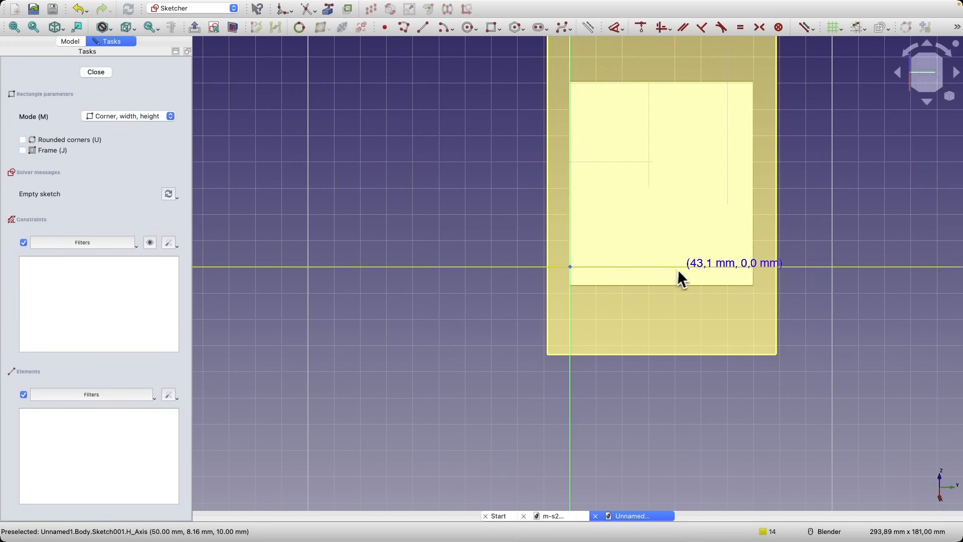
mouse_move(636, 277)
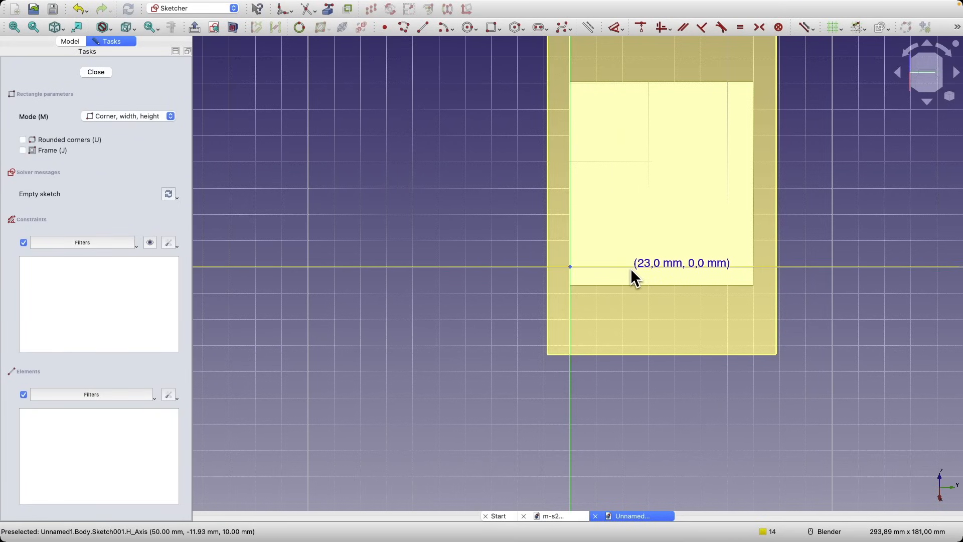
mouse_move(626, 278)
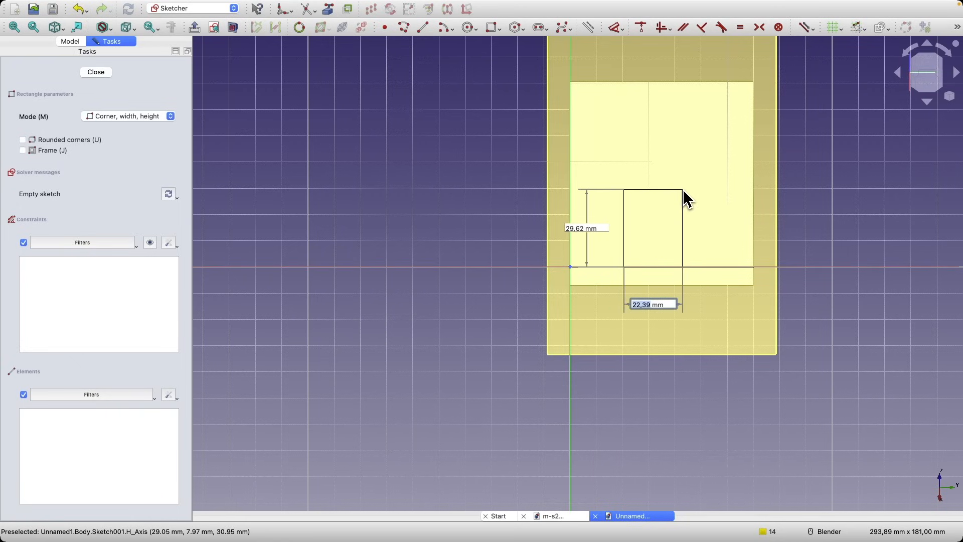
text(20)
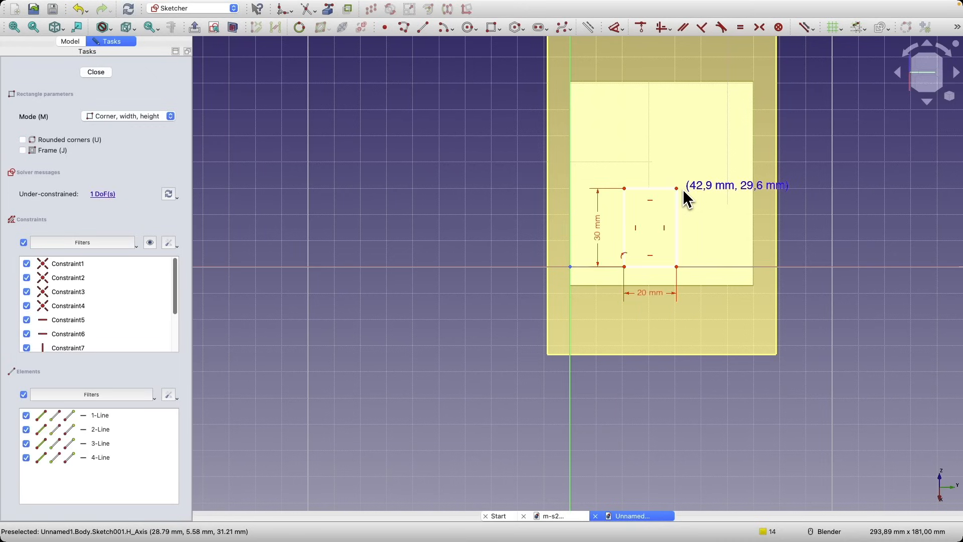
mouse_move(652, 280)
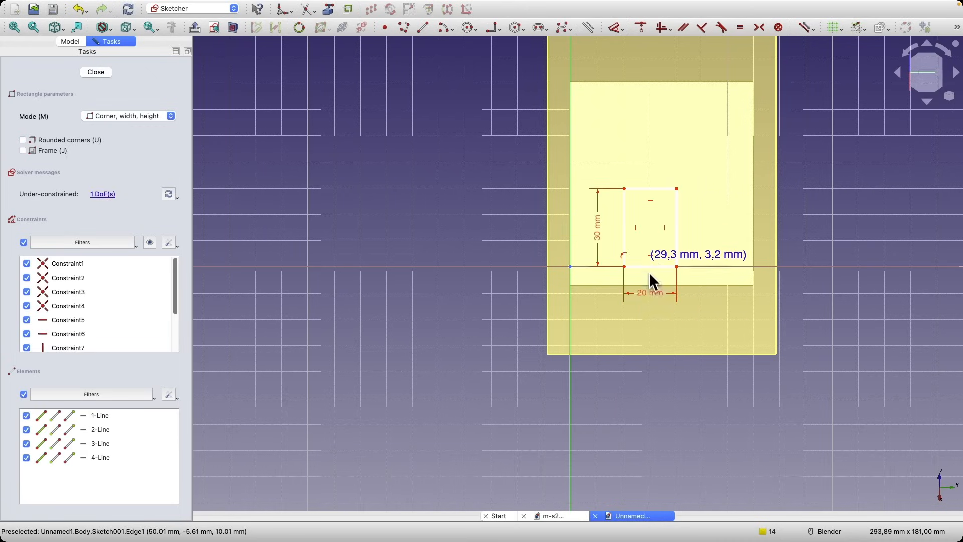
mouse_move(625, 190)
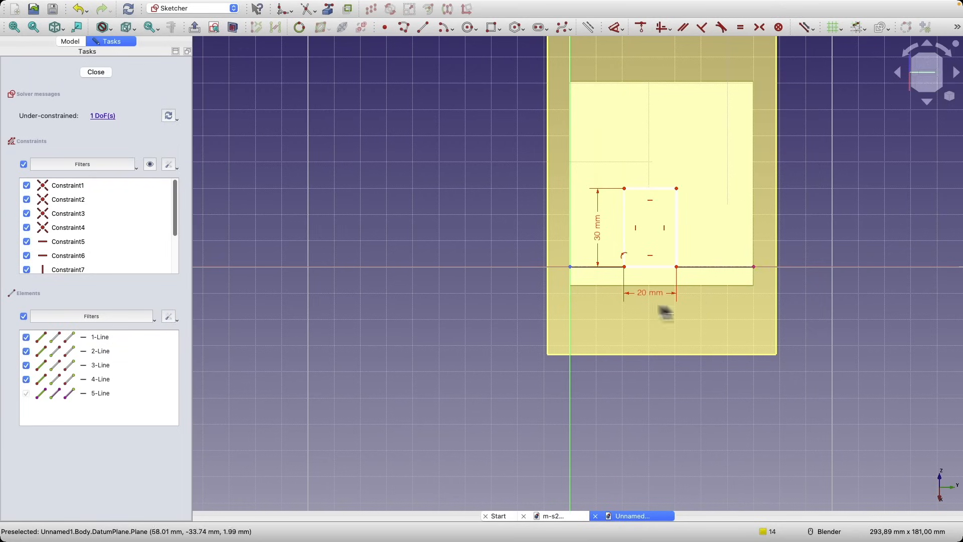
mouse_move(433, 70)
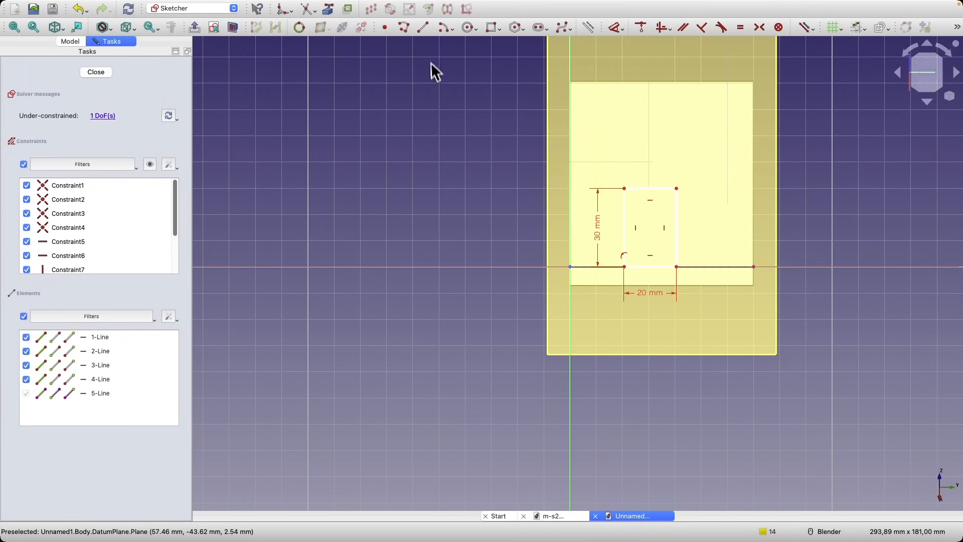
- Draw a vertical line crossing the rectangle and select it
click(422, 27)
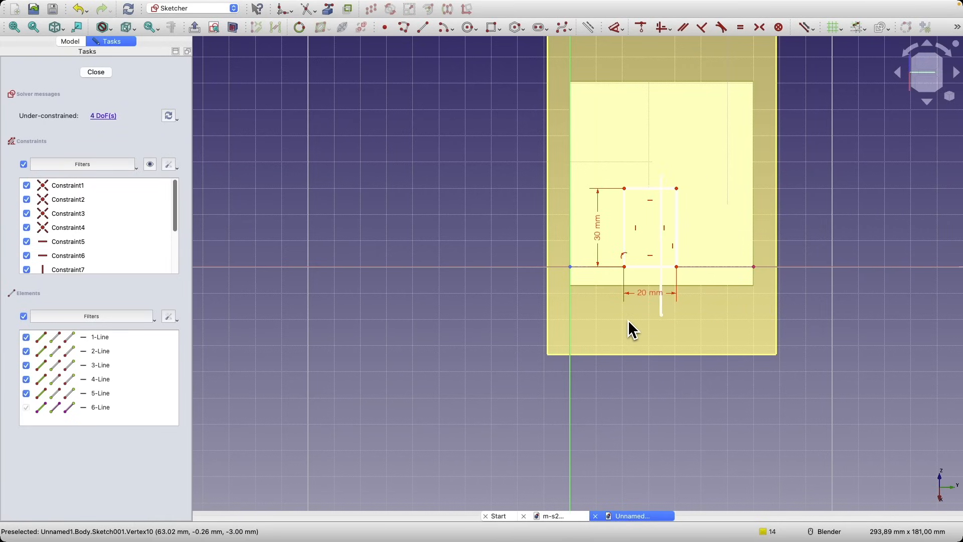
click(661, 228)
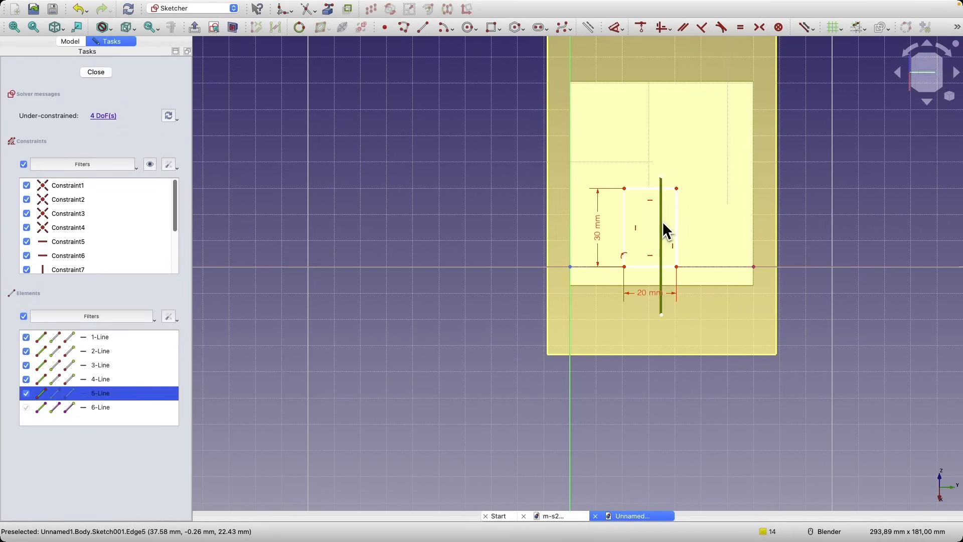
mouse_move(589, 27)
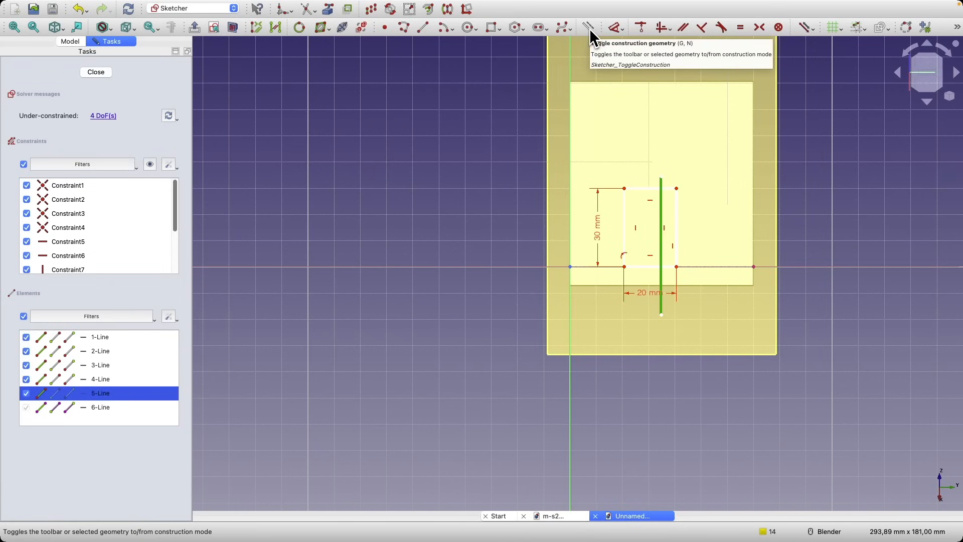
- Make the vertical line construction geometry and centre the rectangle's bottom corners symmetrically about it
click(588, 27)
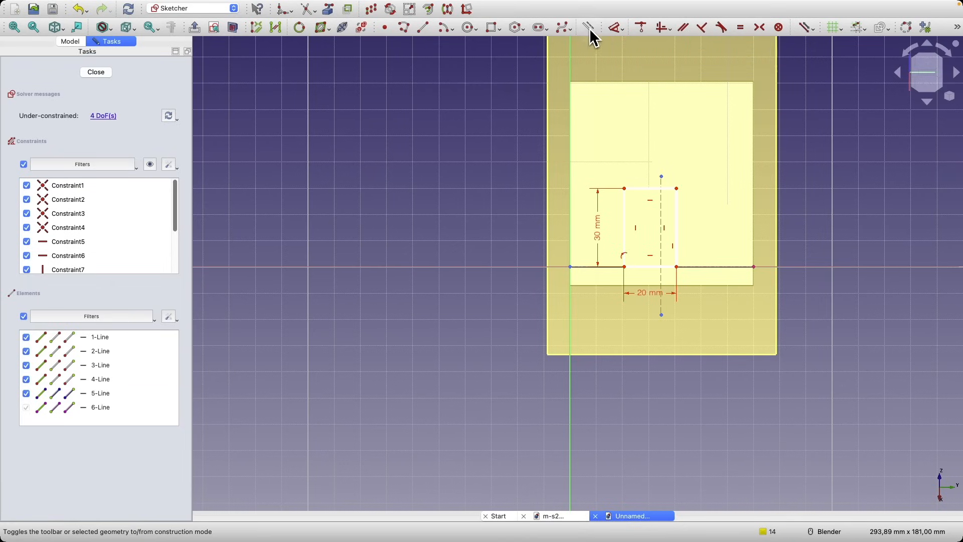
mouse_move(666, 80)
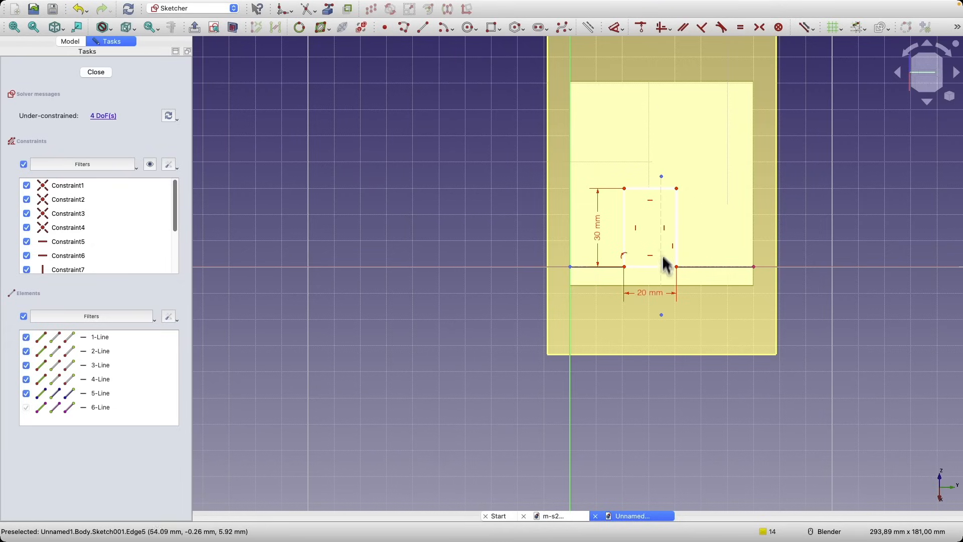
mouse_move(574, 277)
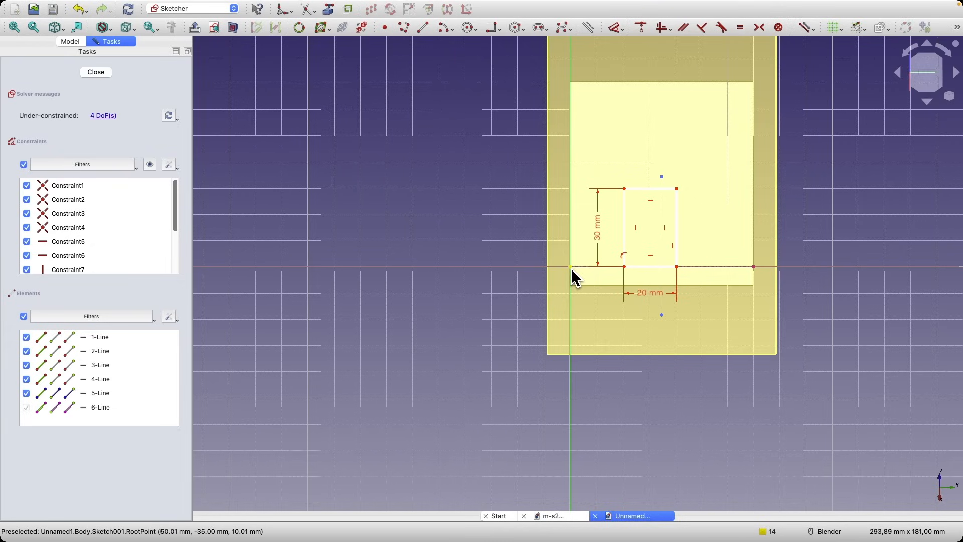
mouse_move(713, 295)
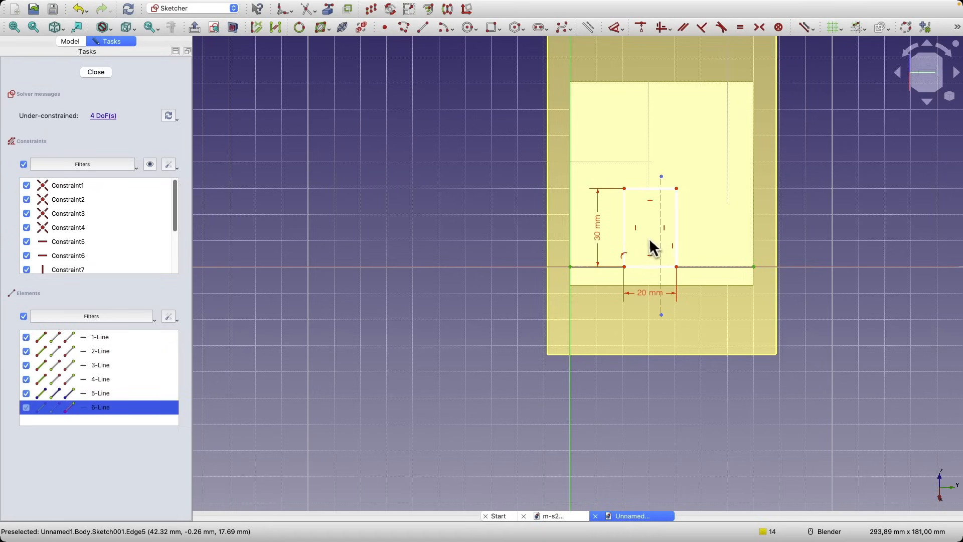
click(100, 393)
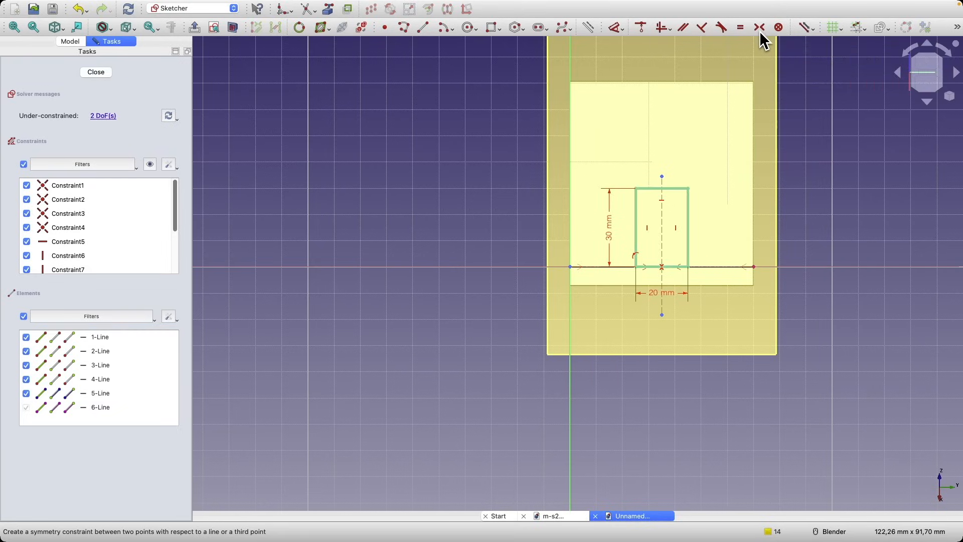
mouse_move(761, 39)
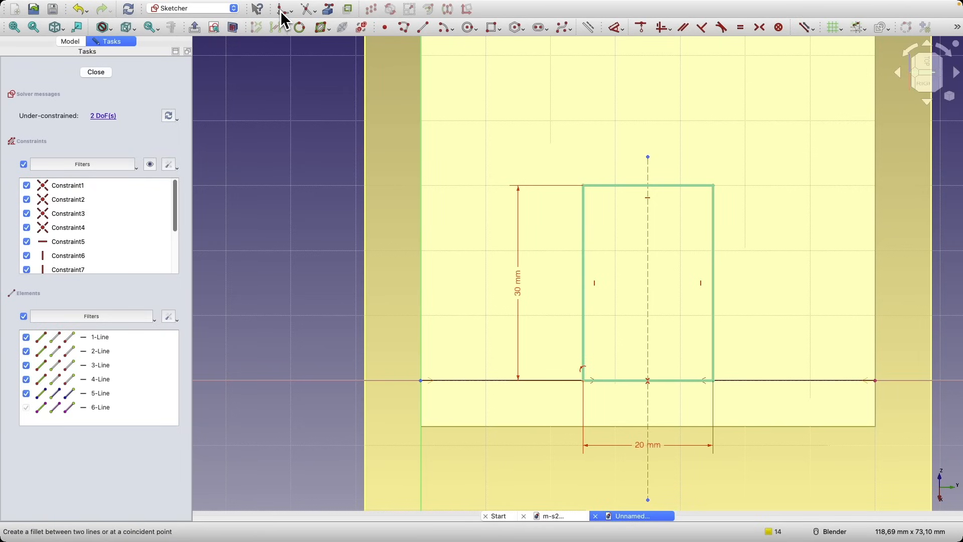
- Fillet the rectangle's two top corners with a 5 mm radius and close the sketch
click(280, 26)
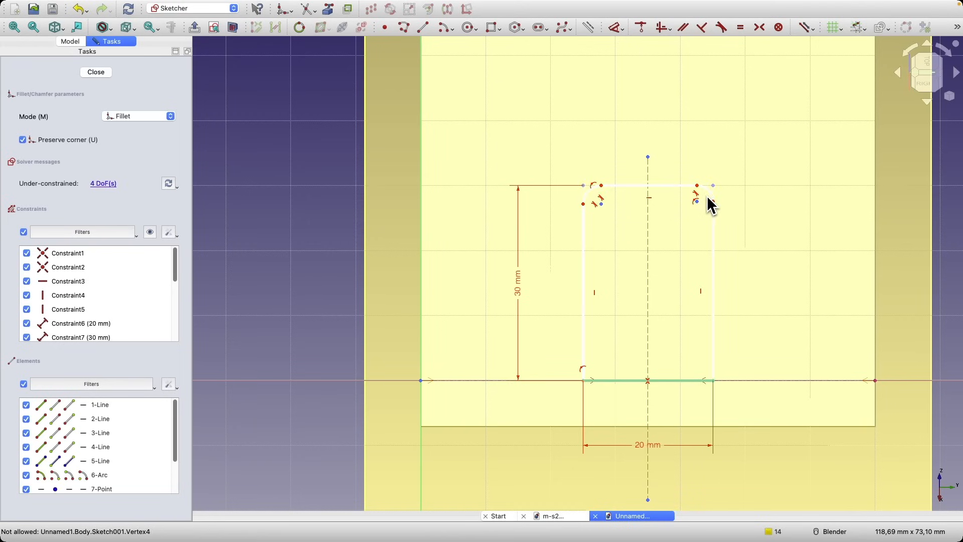
mouse_move(648, 217)
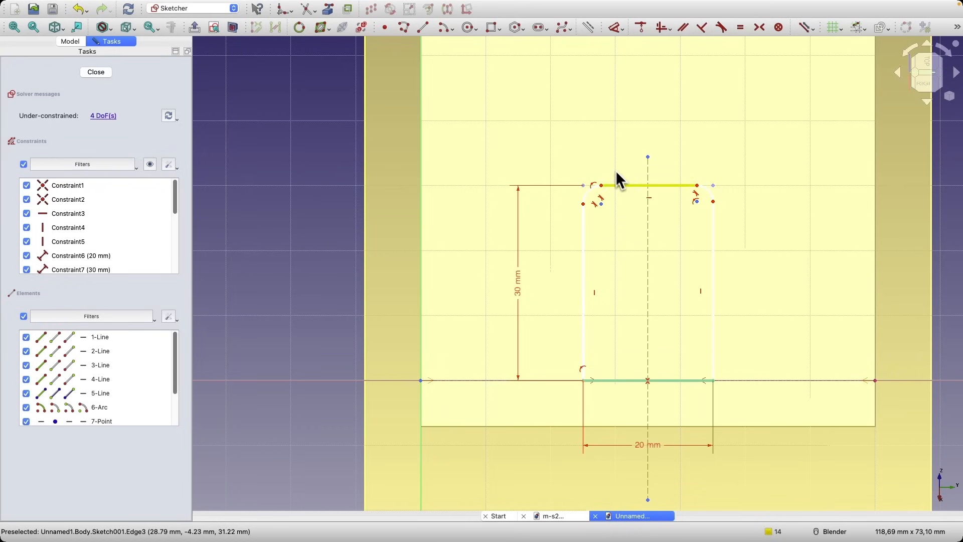
mouse_move(596, 201)
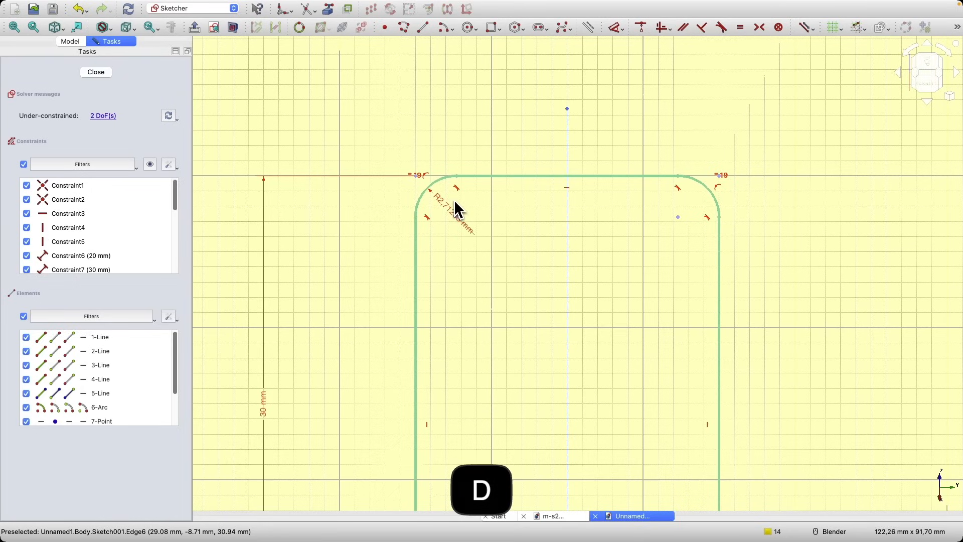
drag(458, 211, 381, 138)
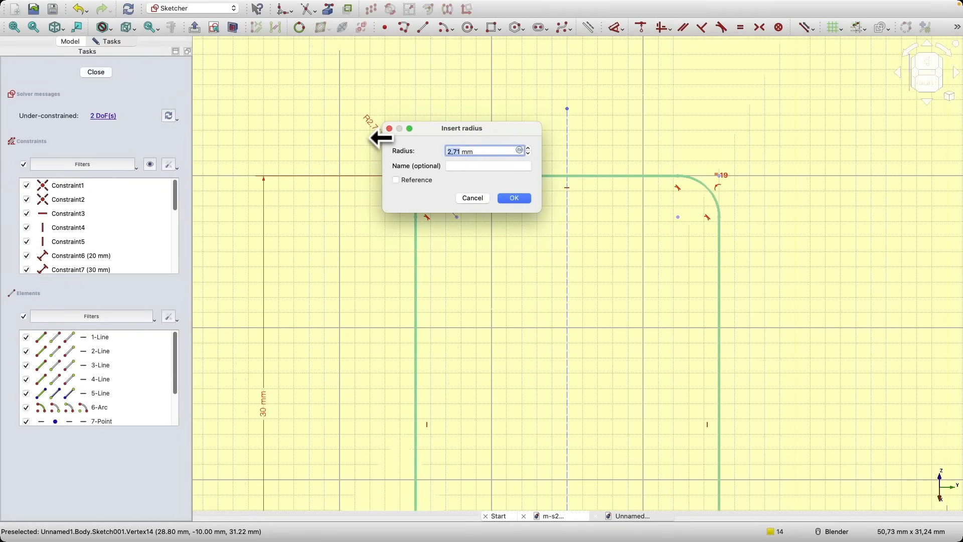
click(513, 198)
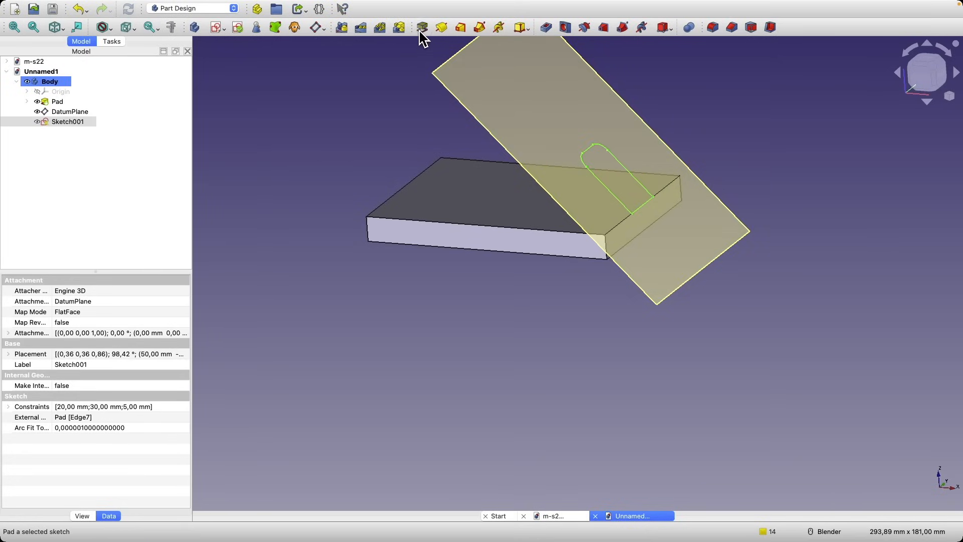
- Pad the rounded sketch reversed toward the plate, 35 mm then Type 'To first'
click(422, 28)
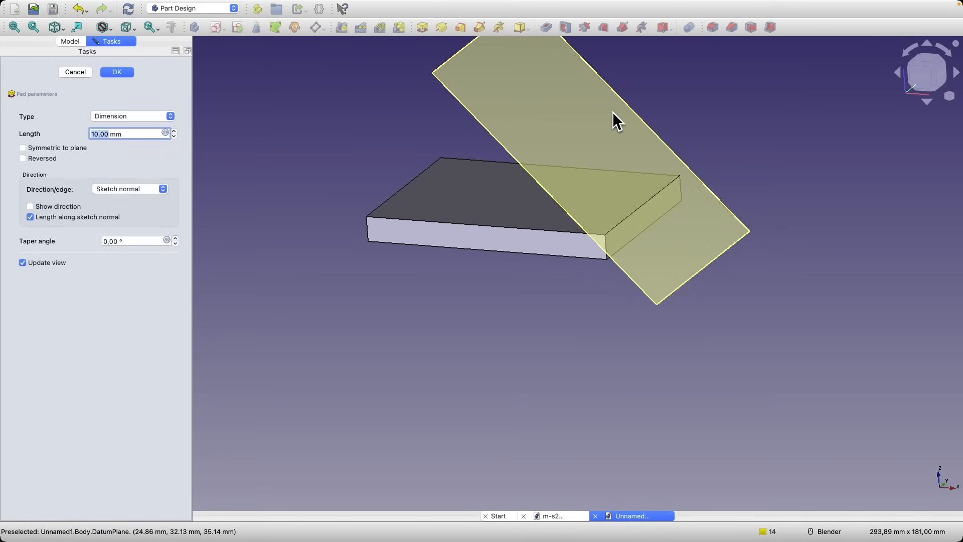
mouse_move(644, 178)
text(24)
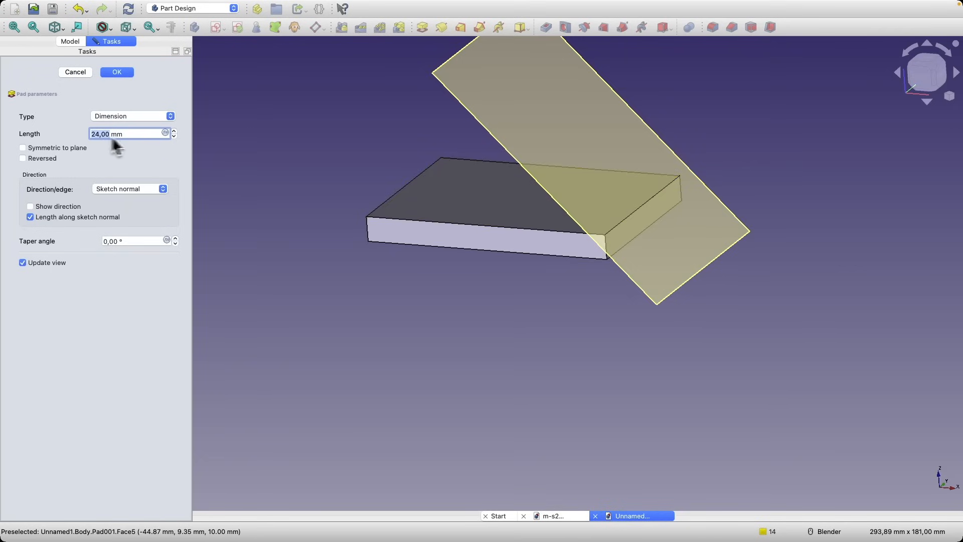
text(35,00)
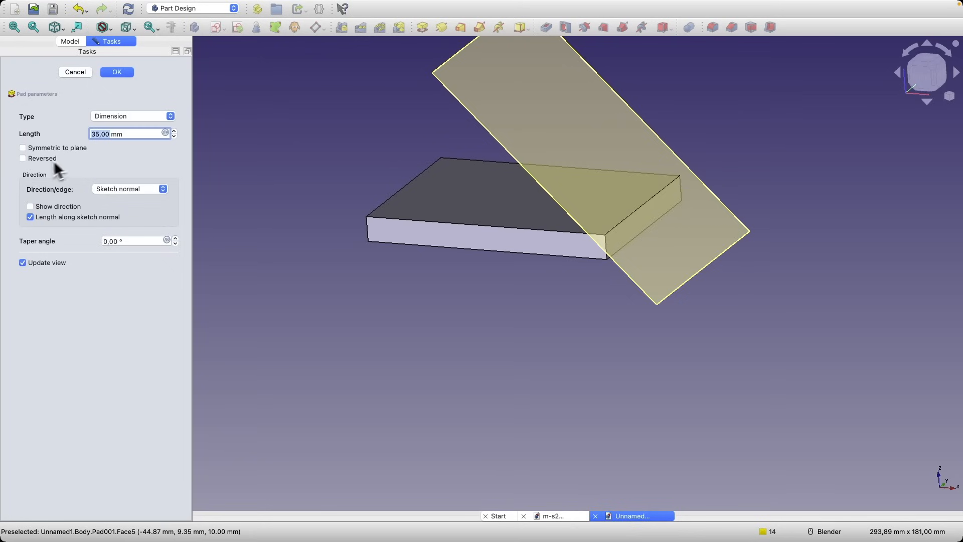
click(23, 158)
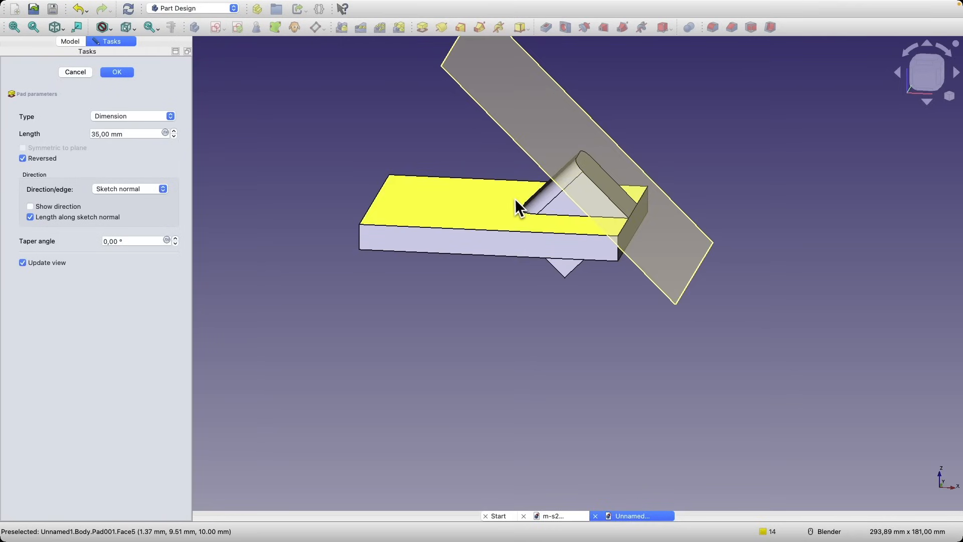
mouse_move(512, 208)
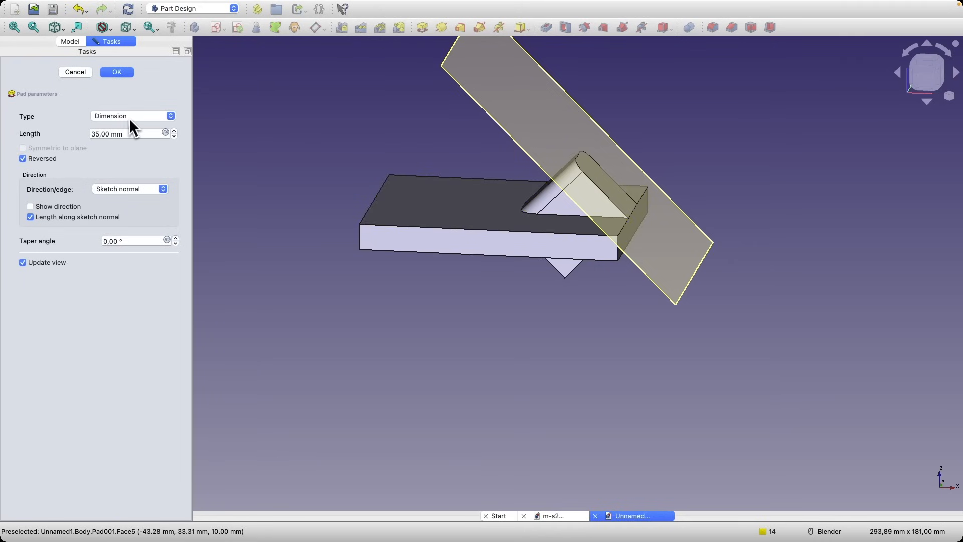
click(133, 117)
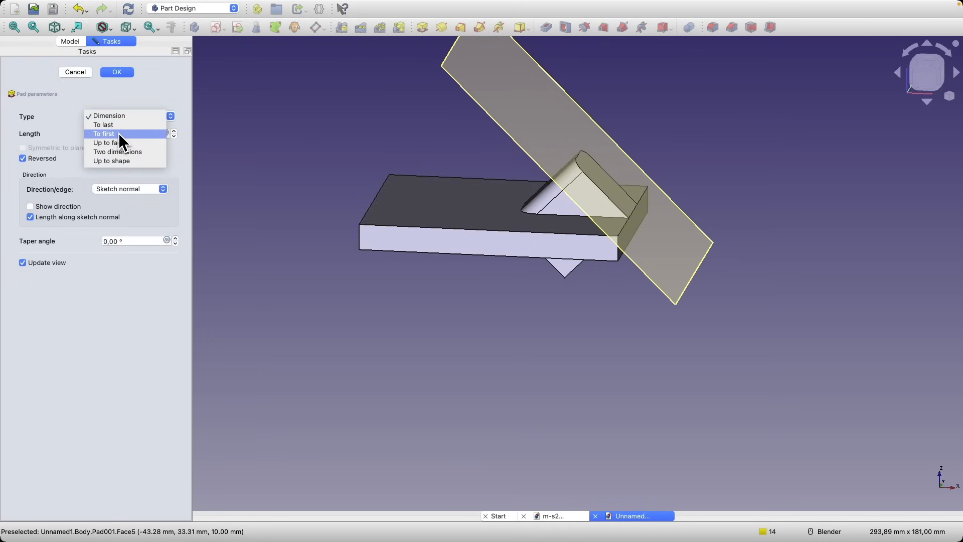
click(104, 134)
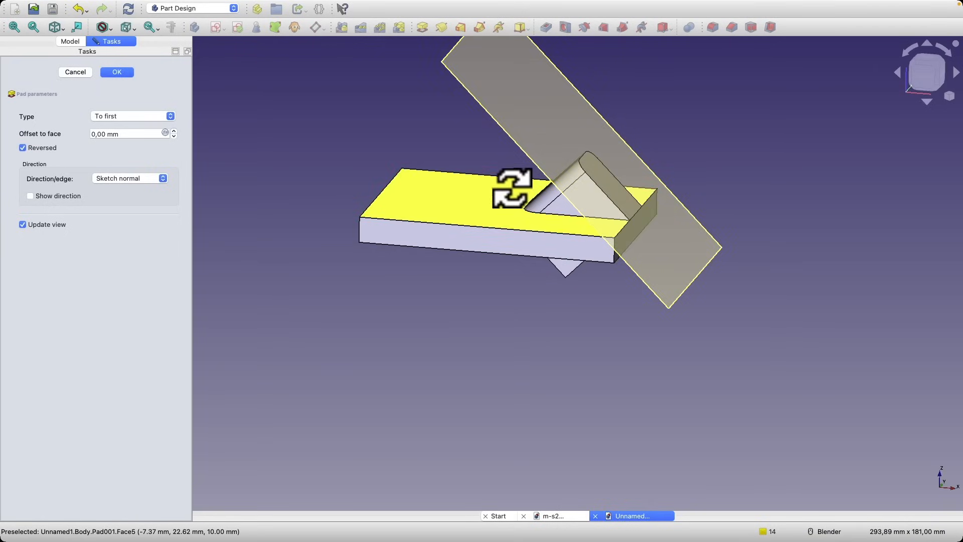
- Try pad Type 'Up to face' against the plate's top face, then pick another face
click(132, 116)
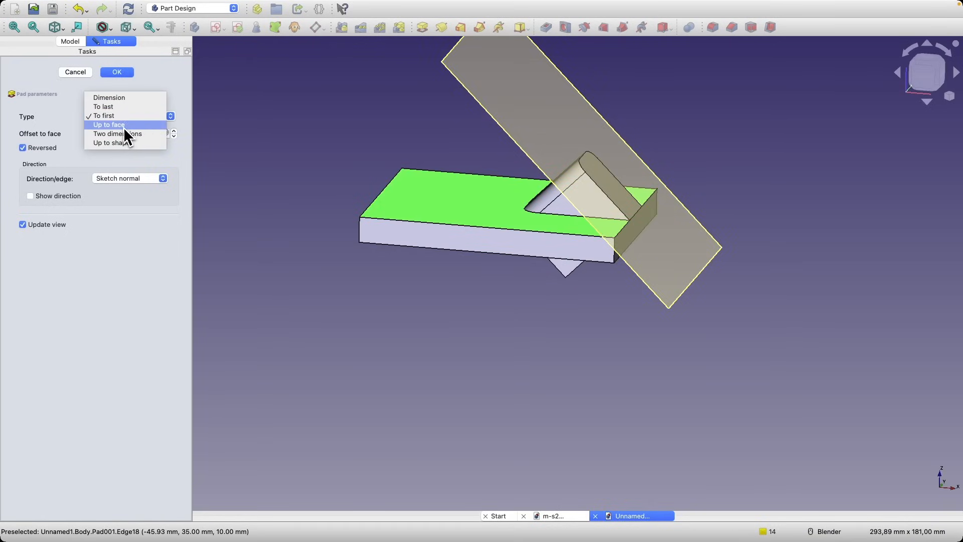
click(108, 124)
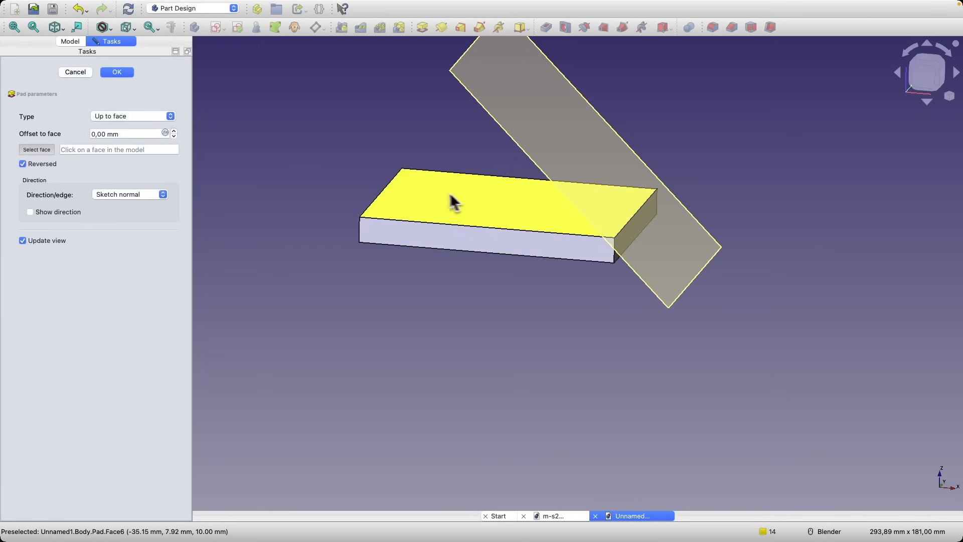
click(590, 197)
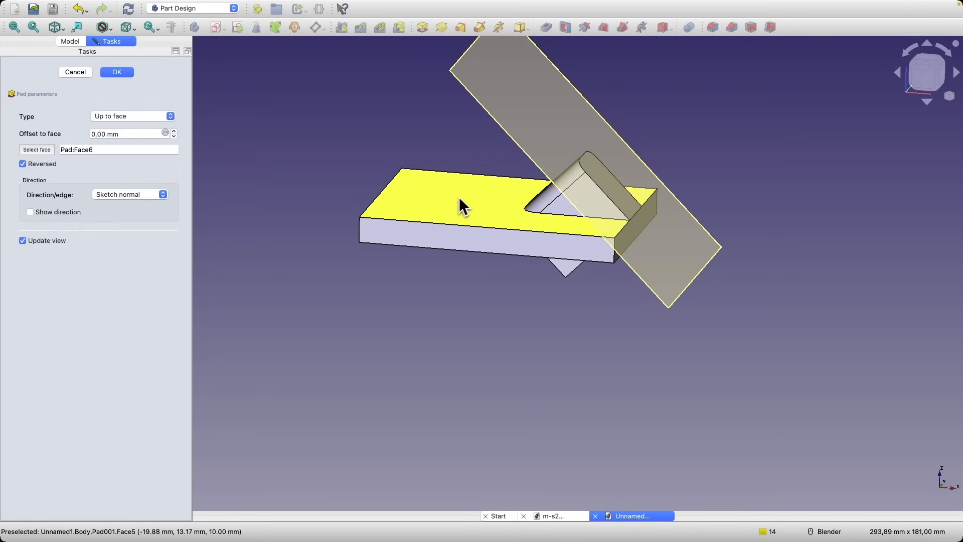
mouse_move(487, 212)
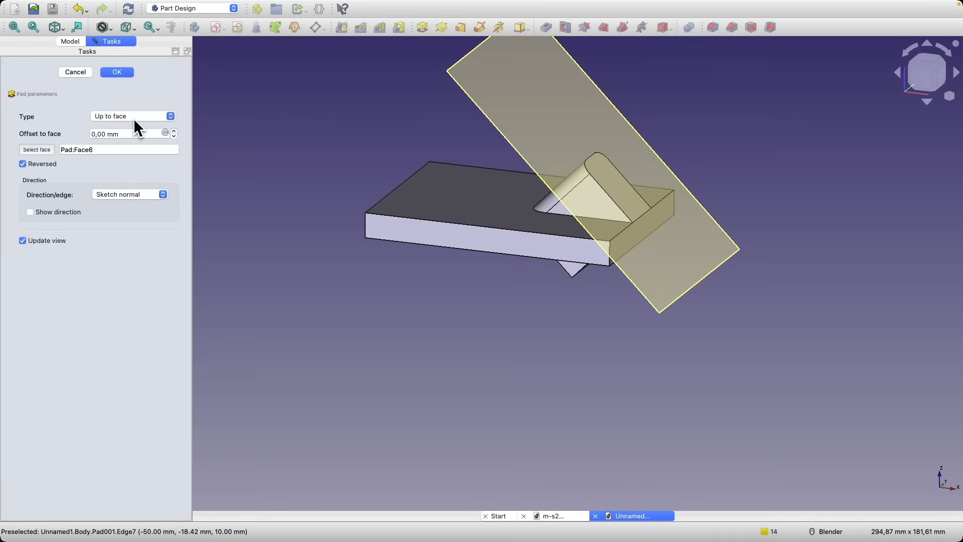
click(131, 117)
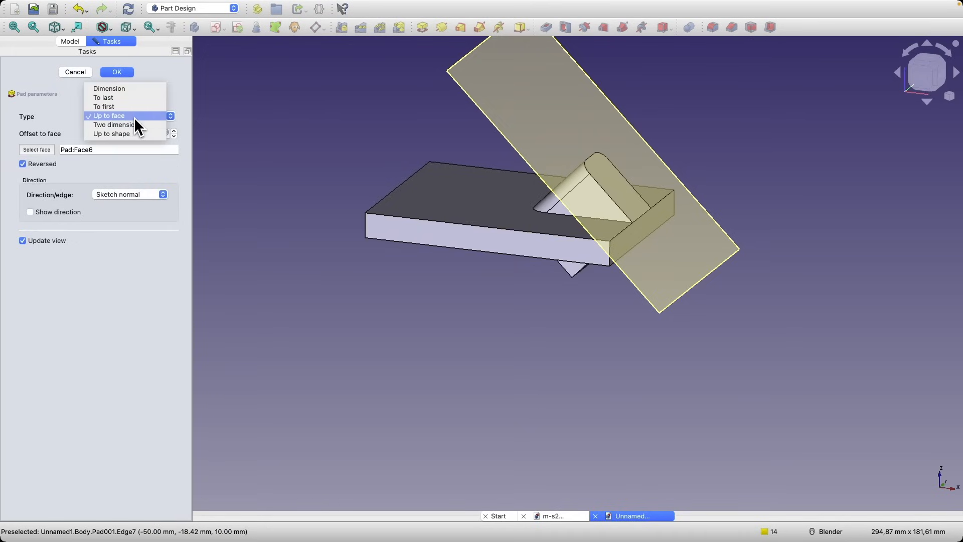
click(109, 115)
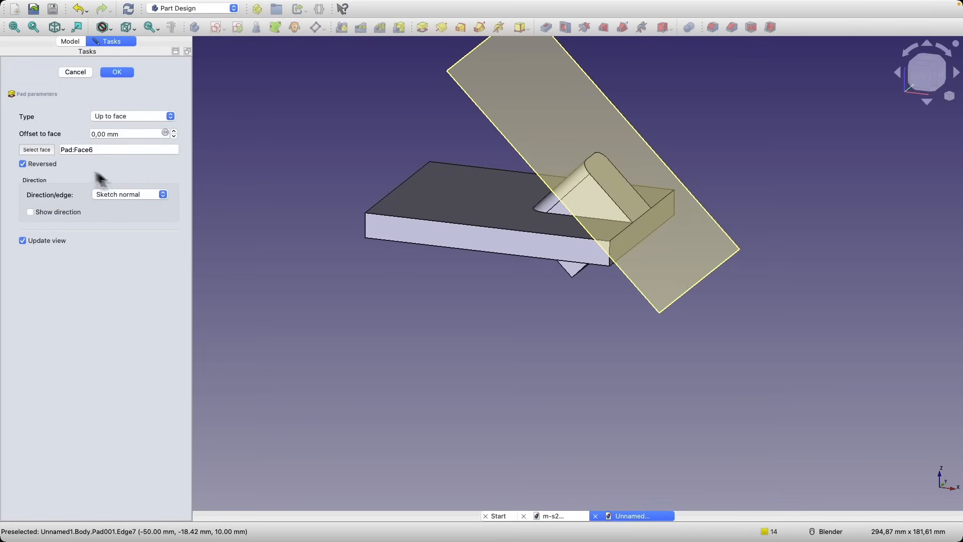
click(36, 150)
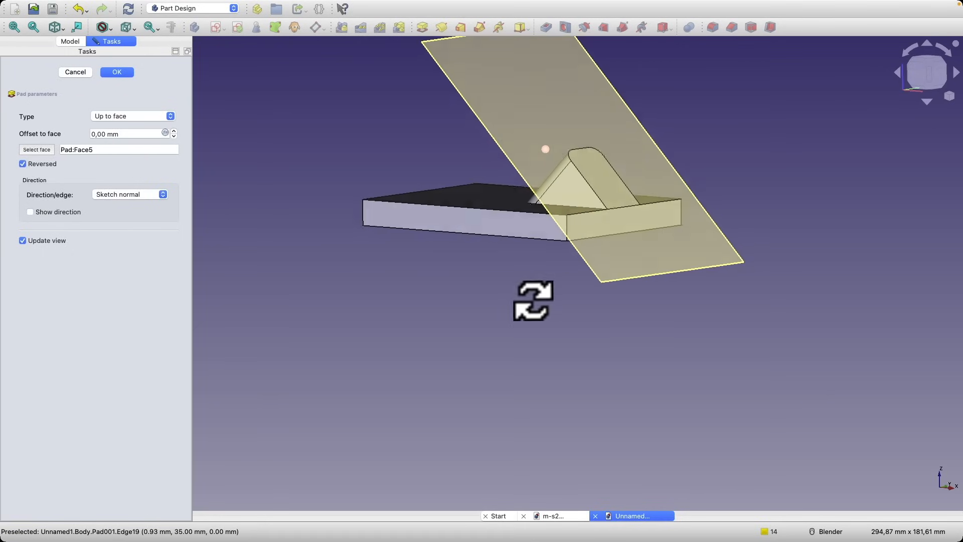
- Set the lug pad Type to 'To last', keep Reversed, and accept the pad
click(133, 117)
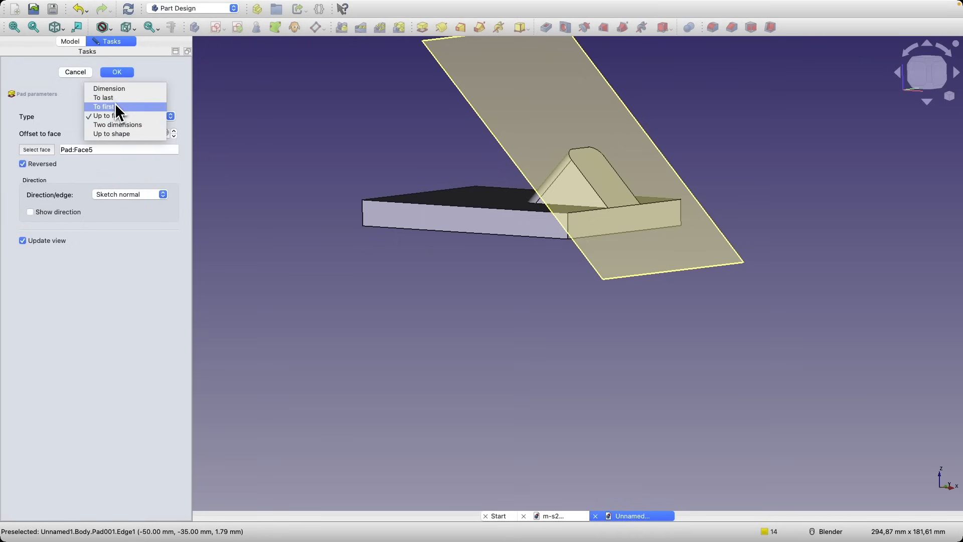
mouse_move(107, 103)
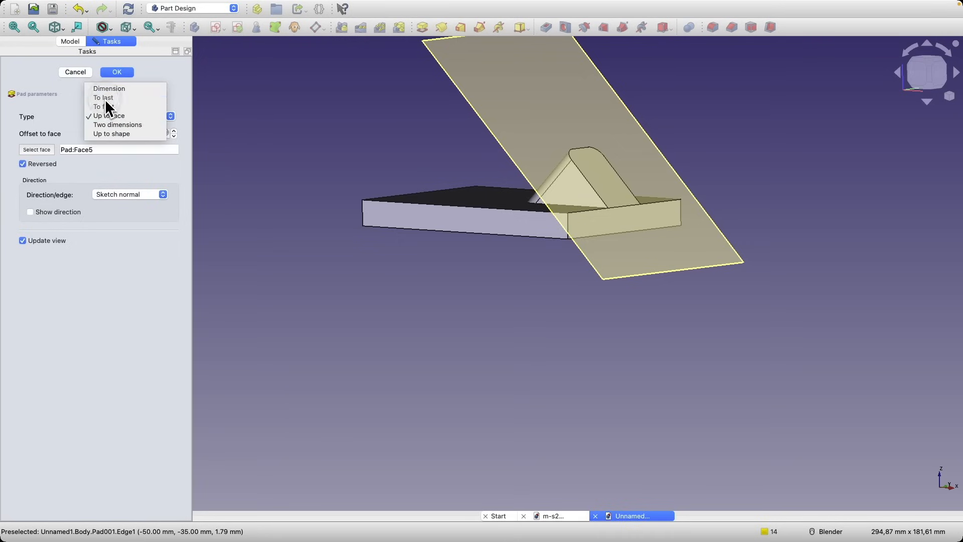
click(102, 97)
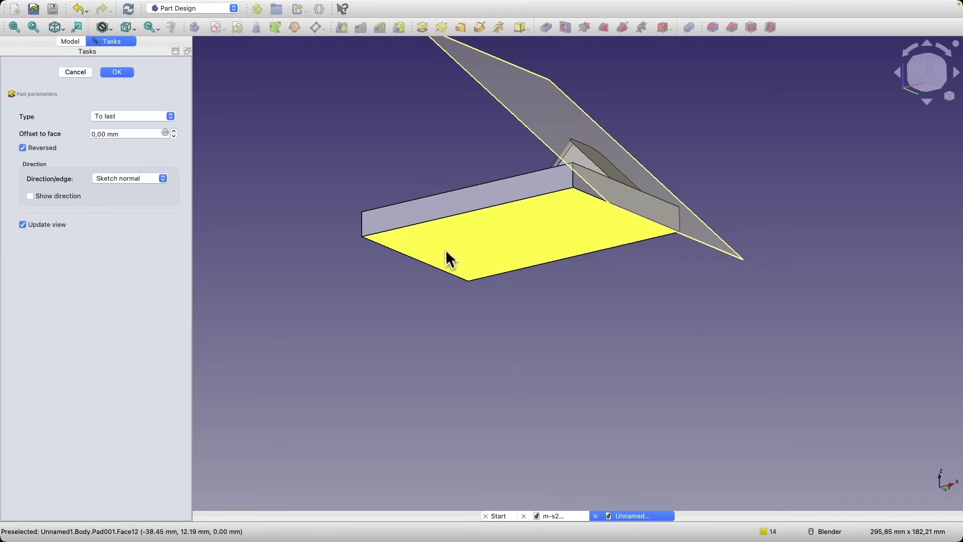
mouse_move(497, 249)
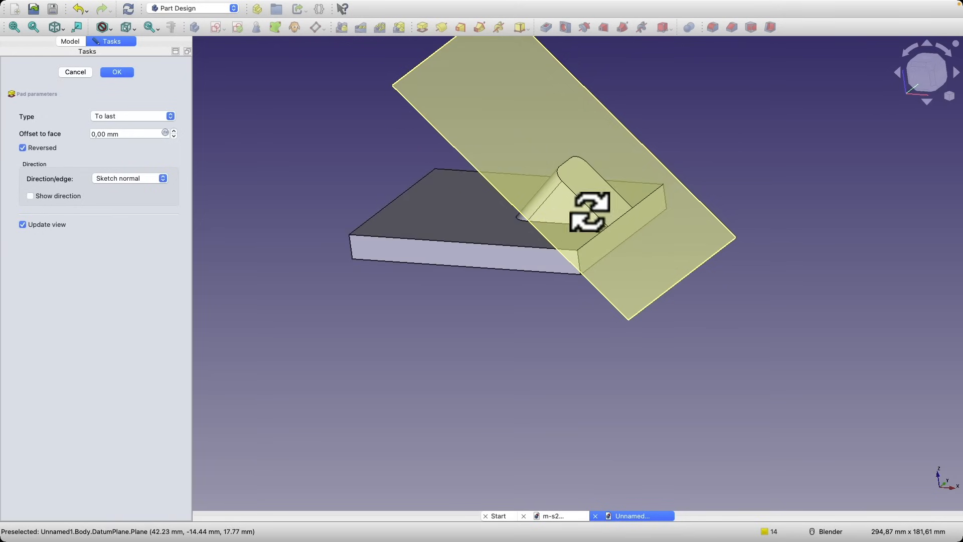
click(116, 72)
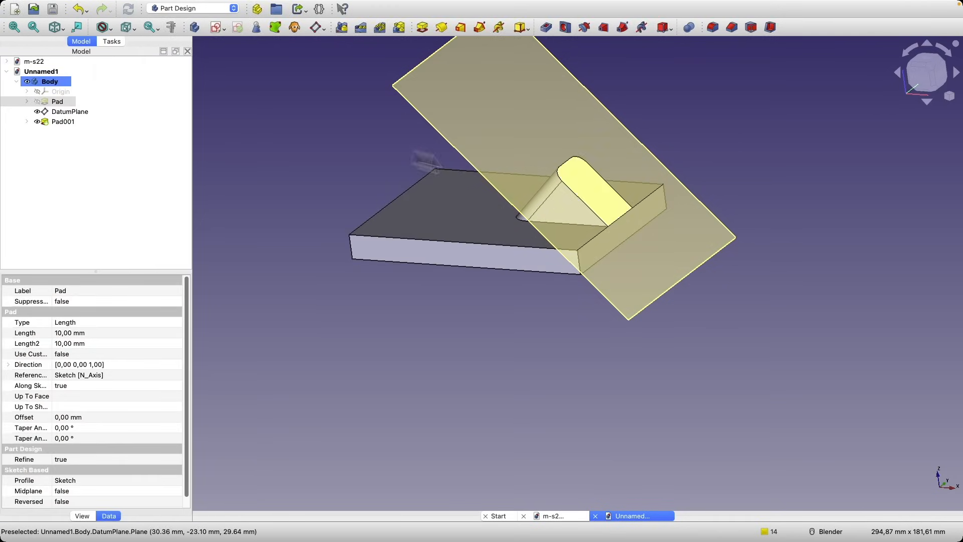
- Hide the DatumPlane so only the plate and lug remain visible
click(69, 111)
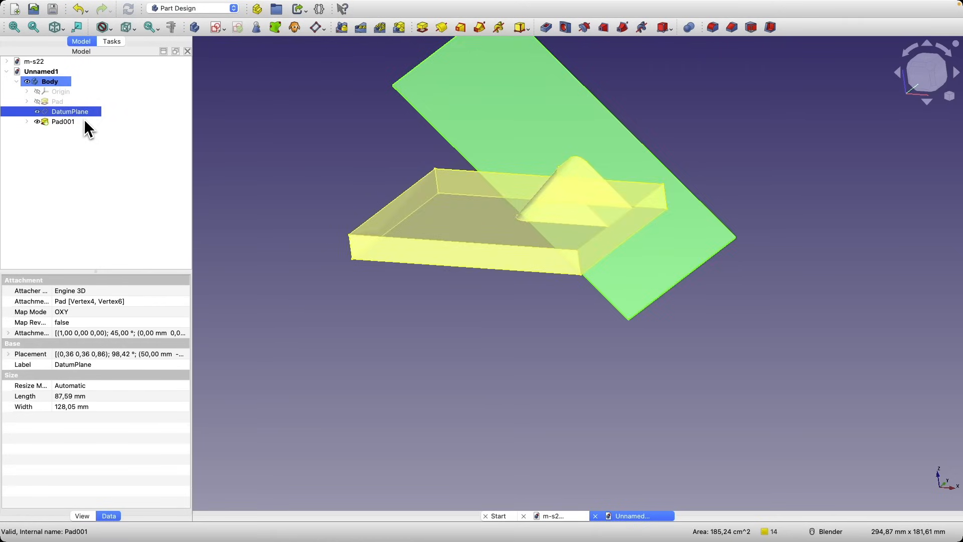
key(space)
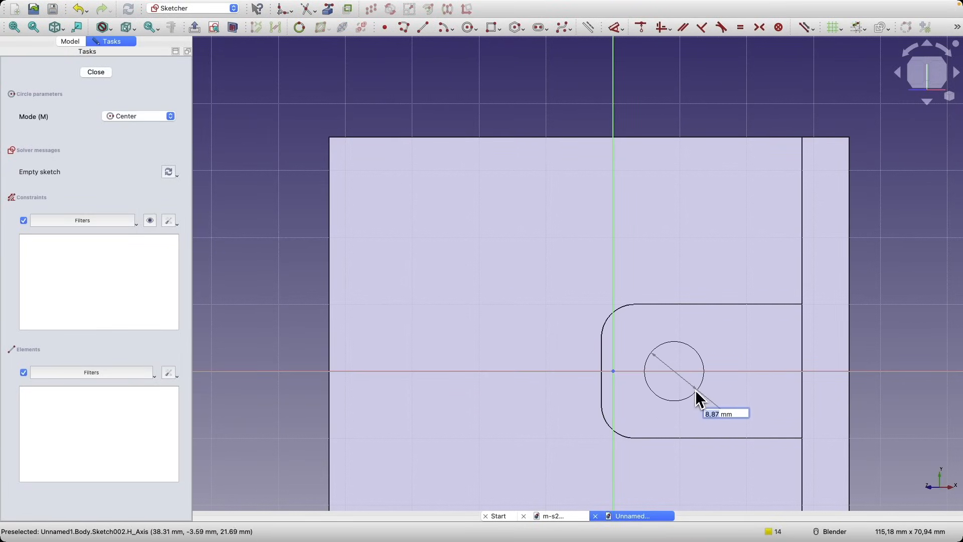
mouse_move(701, 399)
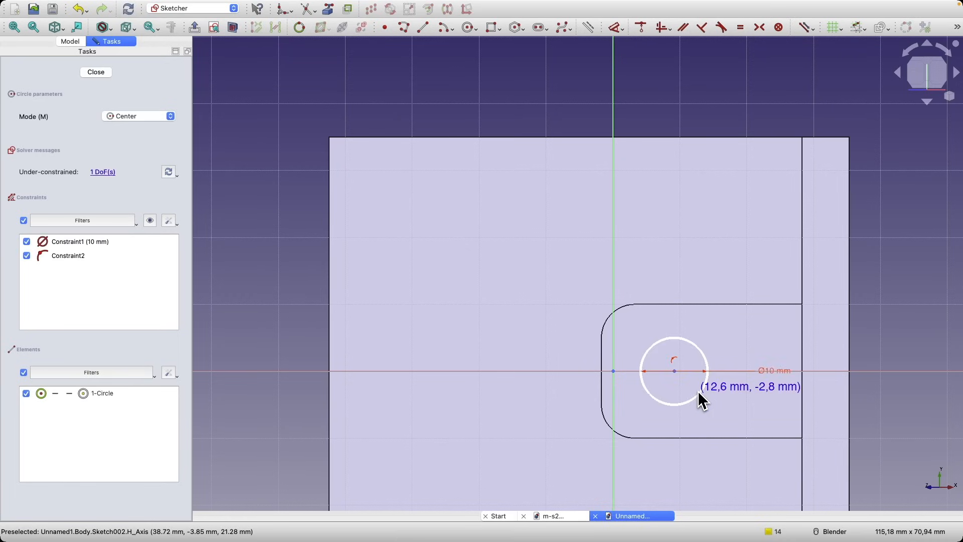
mouse_move(694, 283)
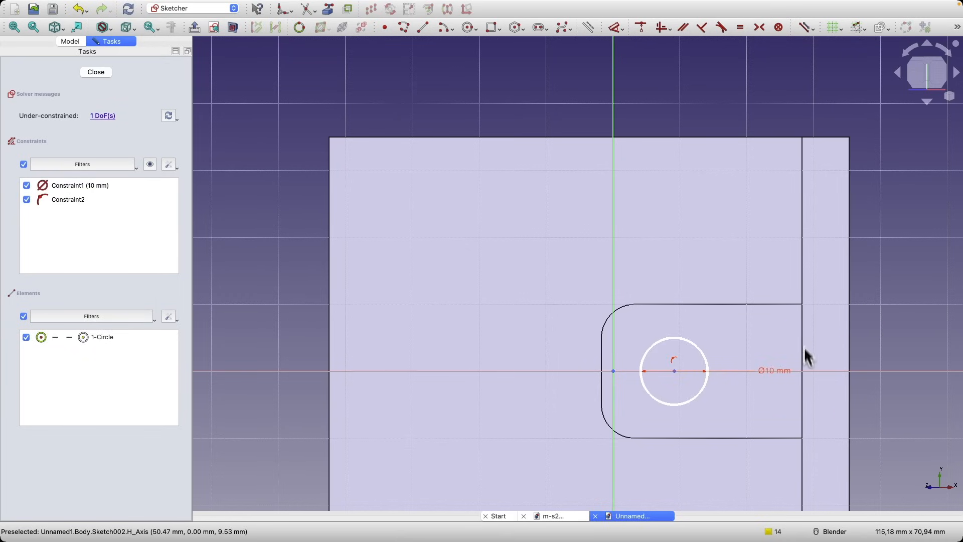
mouse_move(807, 327)
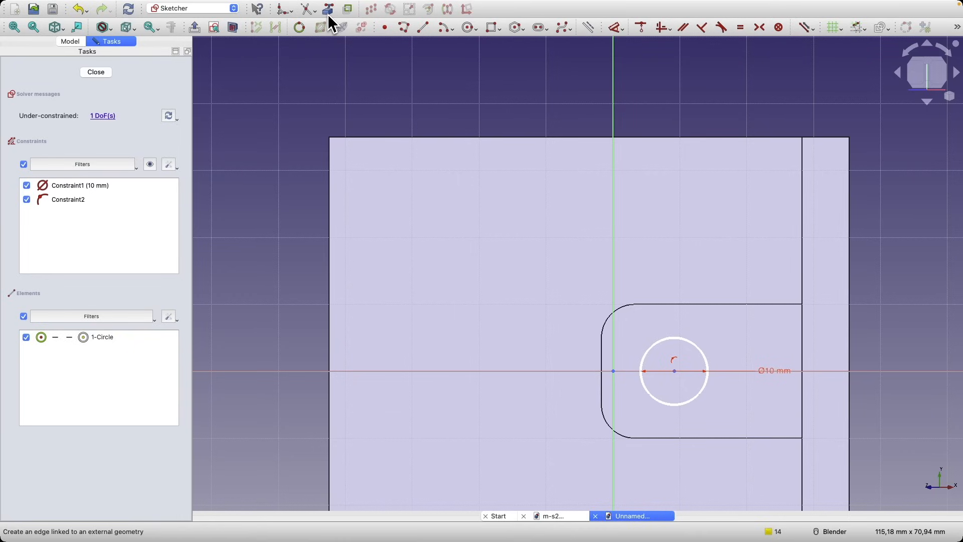
mouse_move(740, 322)
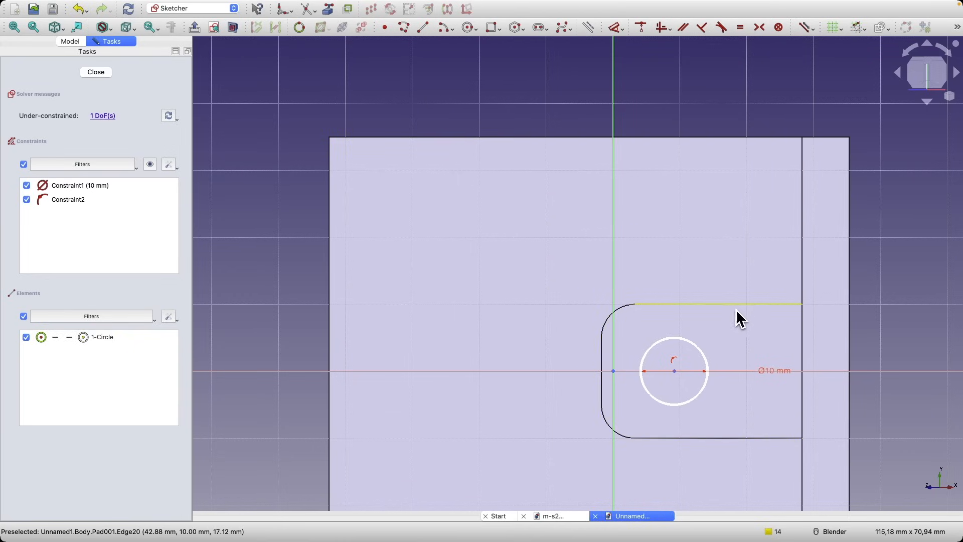
- Link the lug end edge and constrain the circle centre 15 mm from it horizontally
click(713, 304)
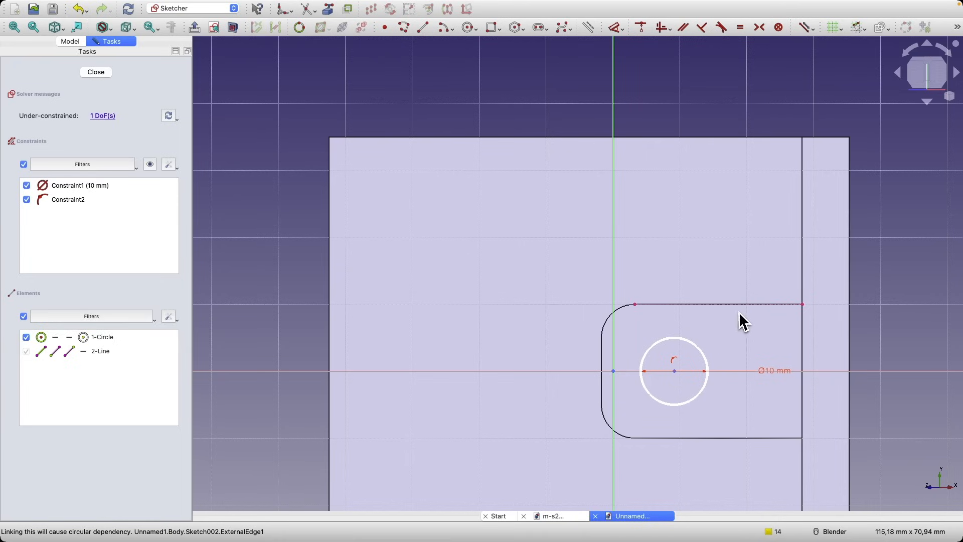
mouse_move(743, 347)
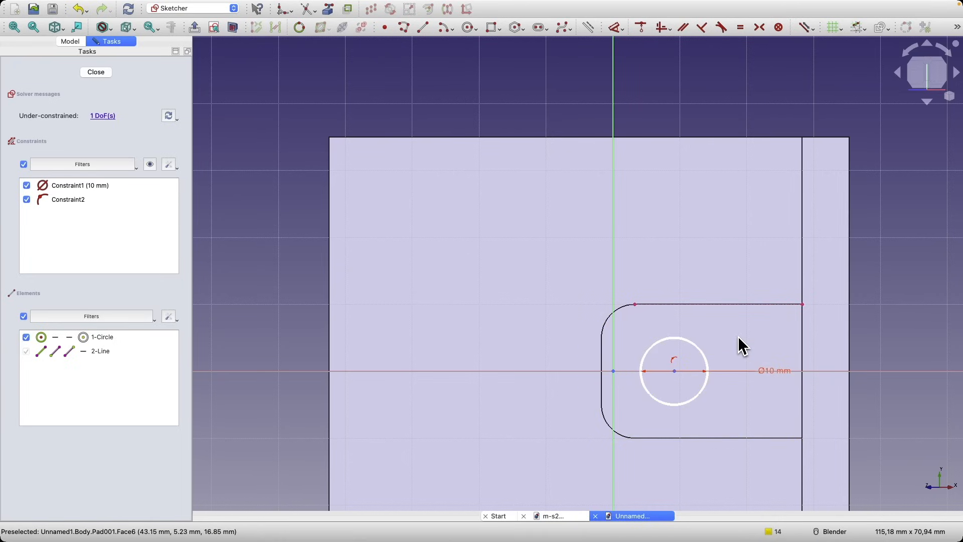
click(675, 374)
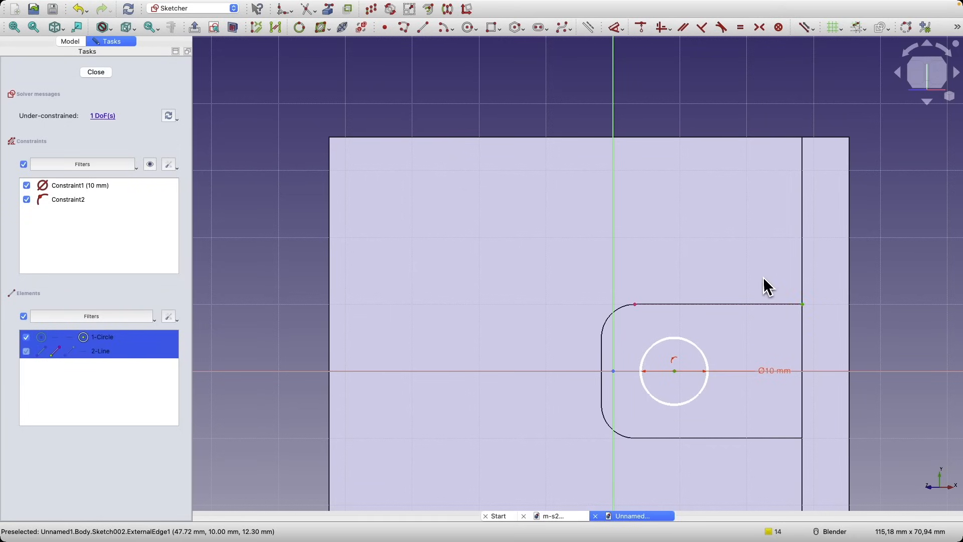
key(d)
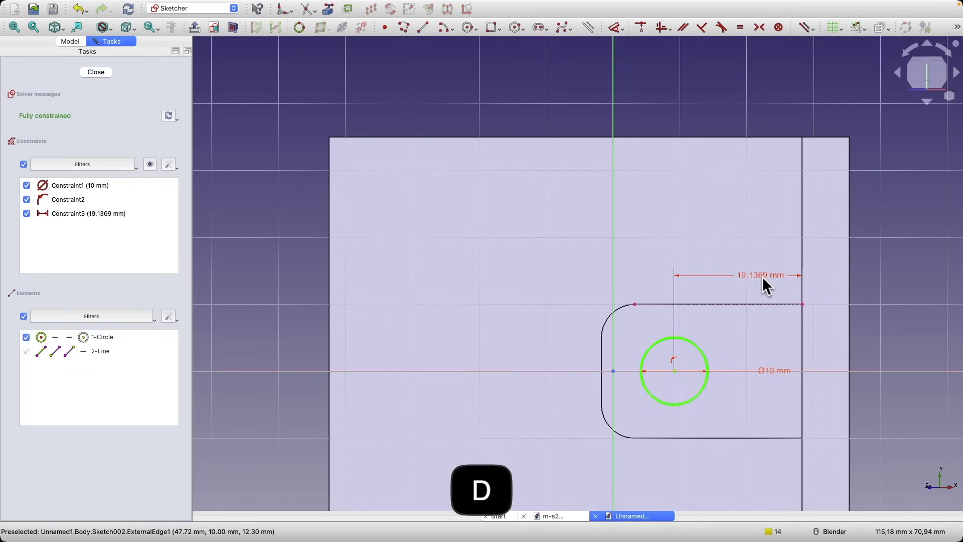
double_click(760, 275)
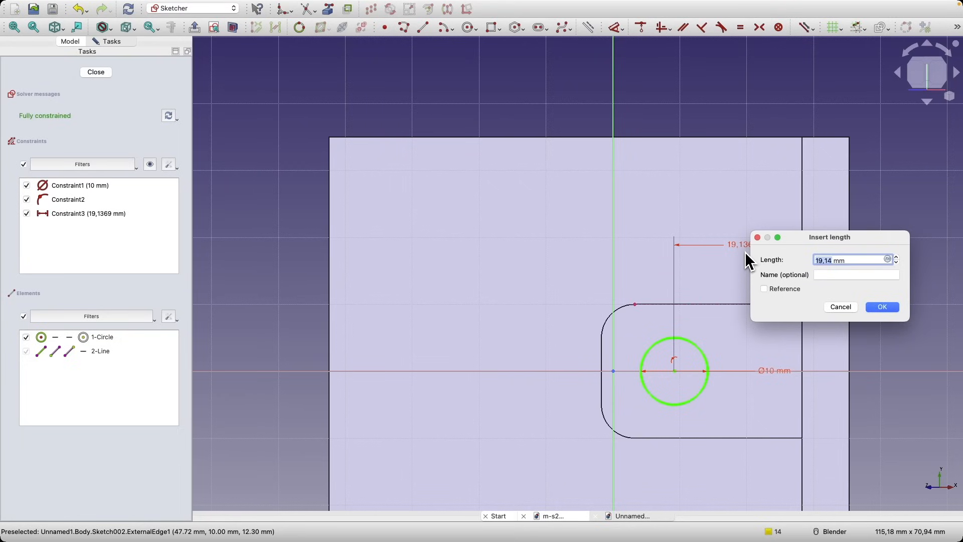
click(881, 307)
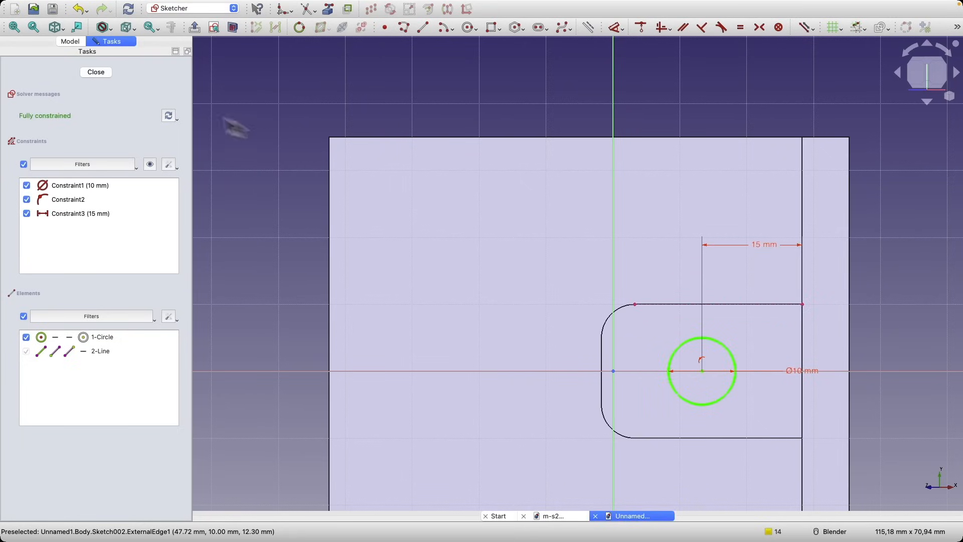
- Close the hole sketch and pocket it 'Through all' through the lug
click(96, 73)
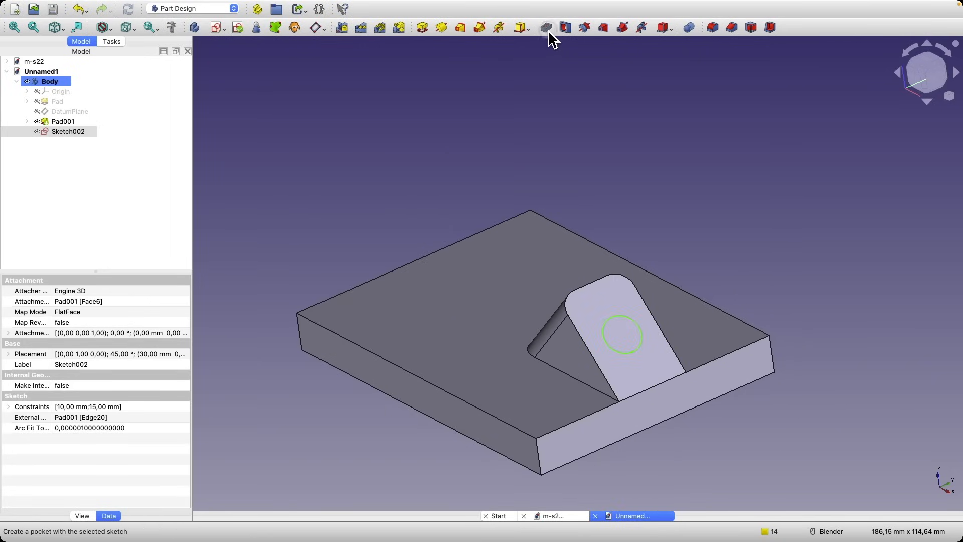
click(546, 27)
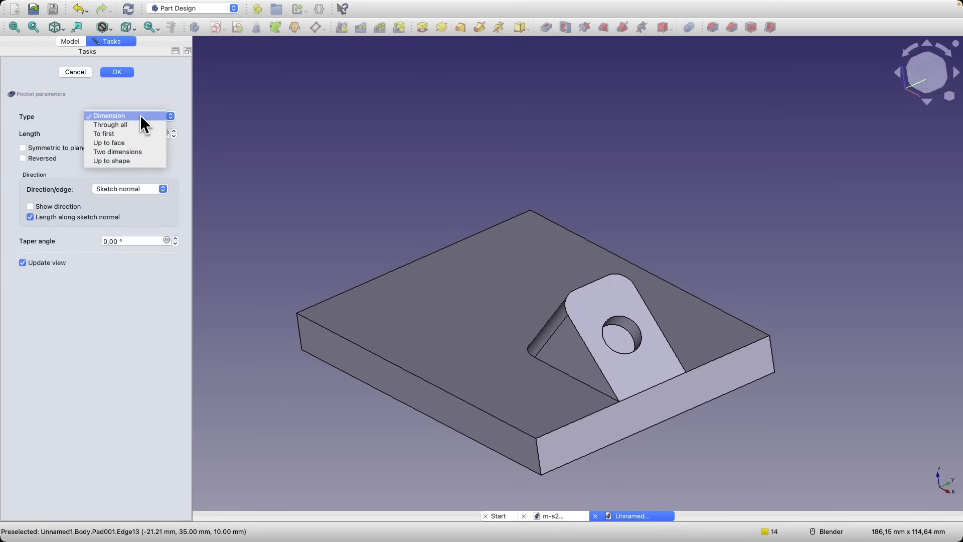
click(110, 125)
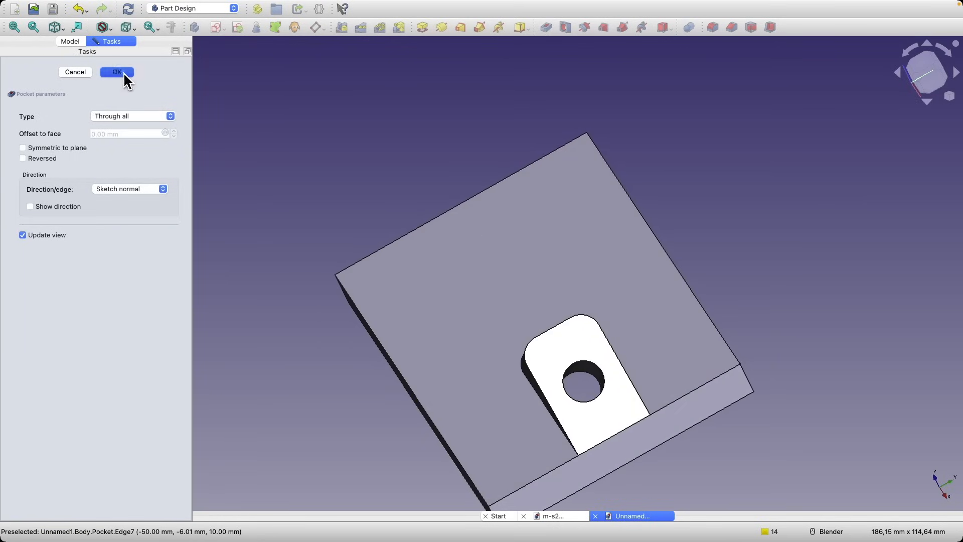
click(117, 72)
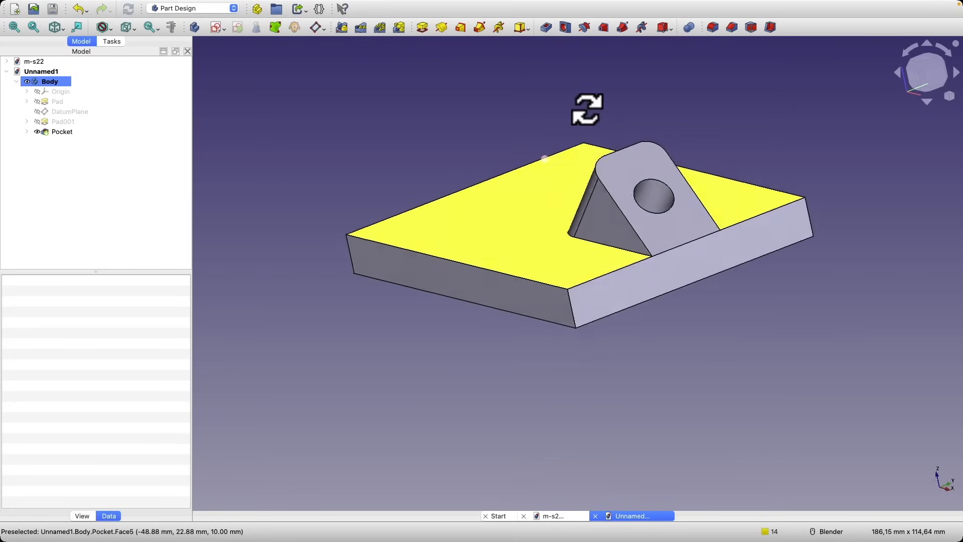
- Fillet the lug-to-plate joint edges at 5 mm radius and inspect the result
drag(587, 109, 715, 189)
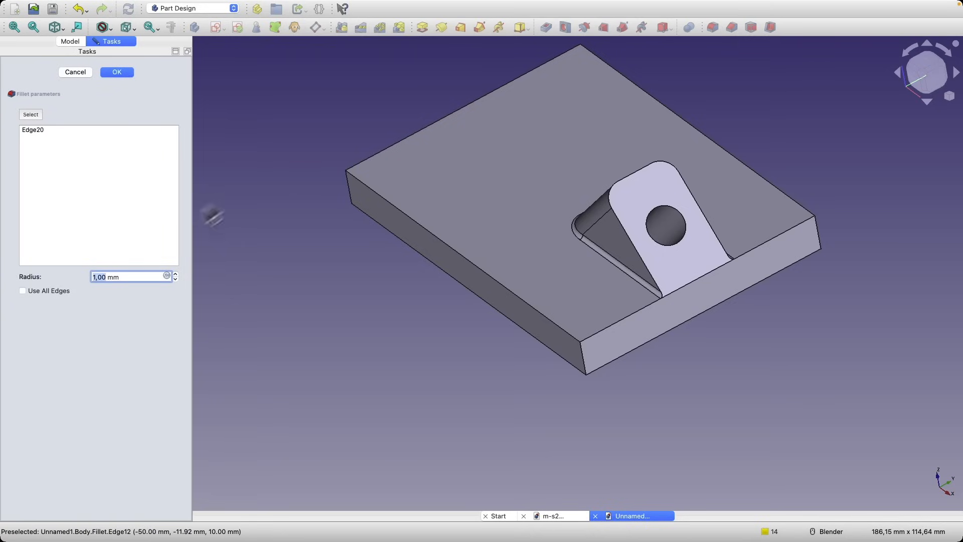
click(174, 273)
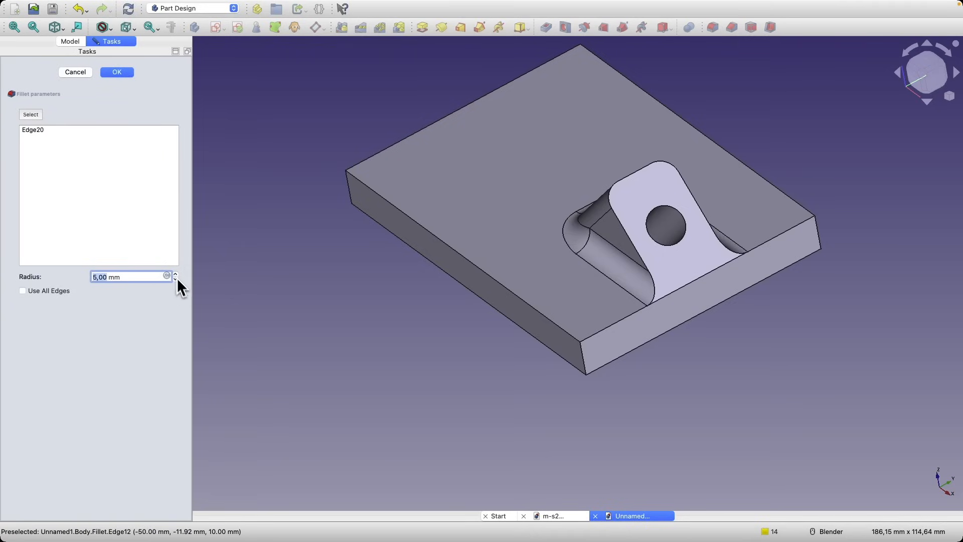
mouse_move(117, 74)
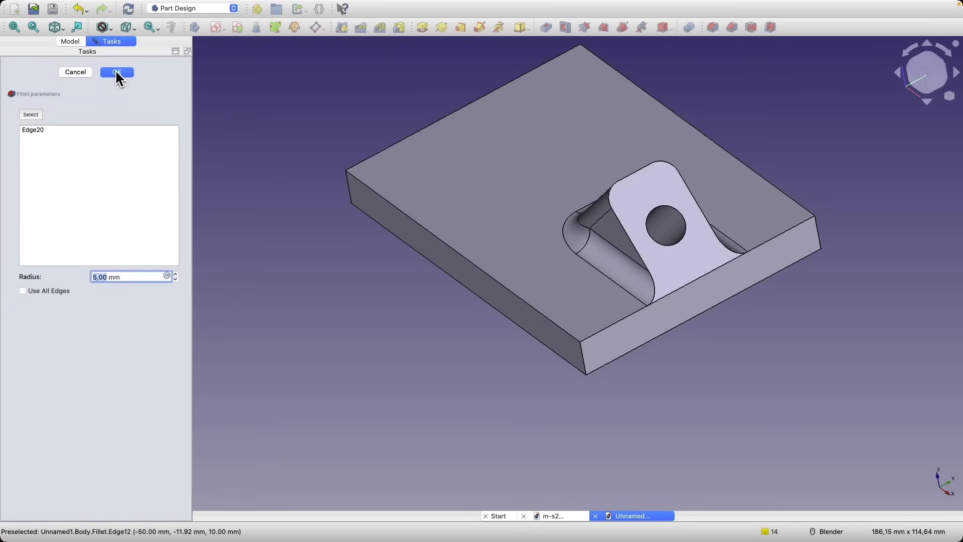
click(117, 73)
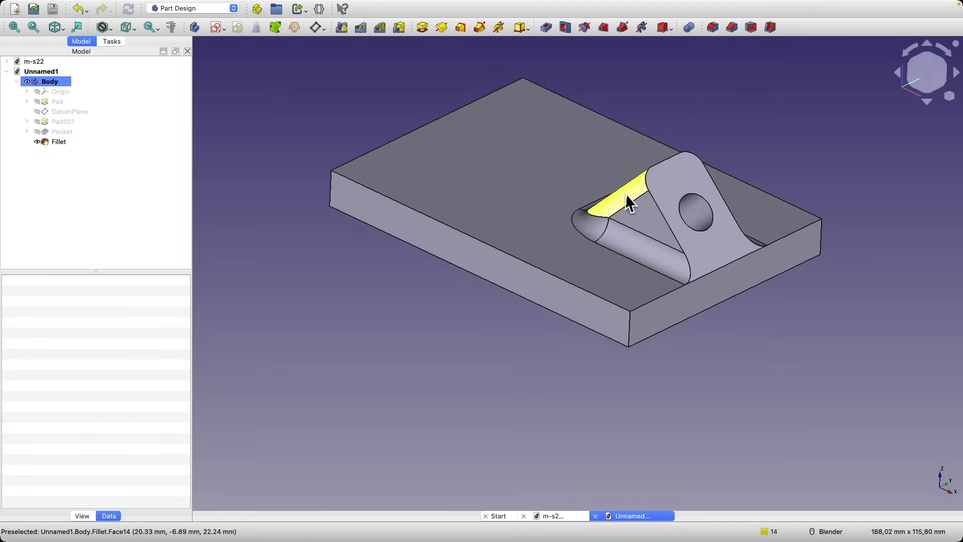
drag(630, 203, 749, 221)
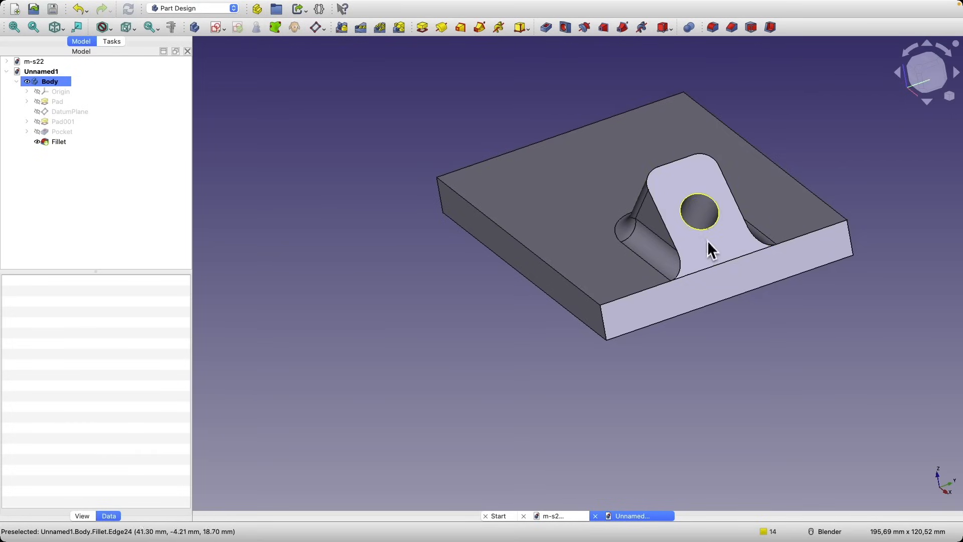
mouse_move(578, 332)
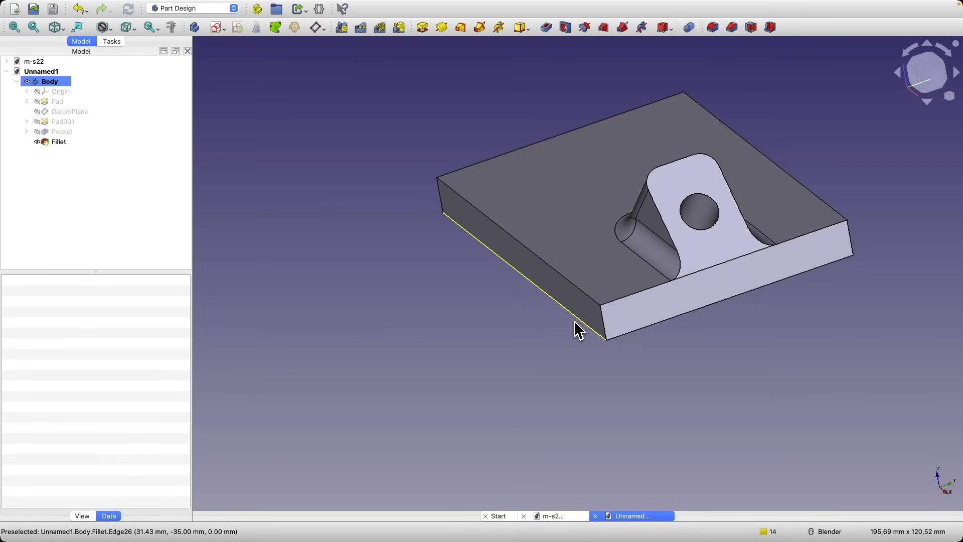
drag(578, 329, 642, 289)
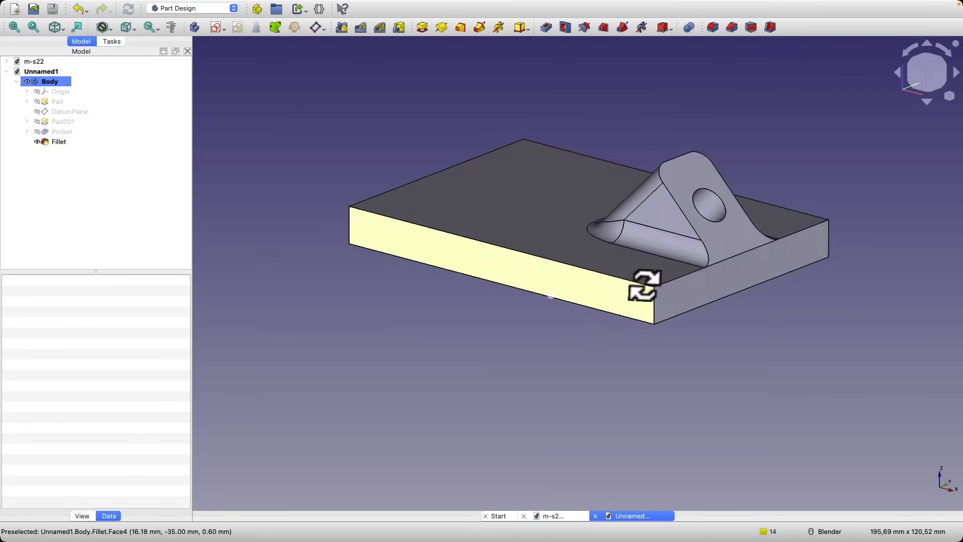
drag(645, 289, 492, 270)
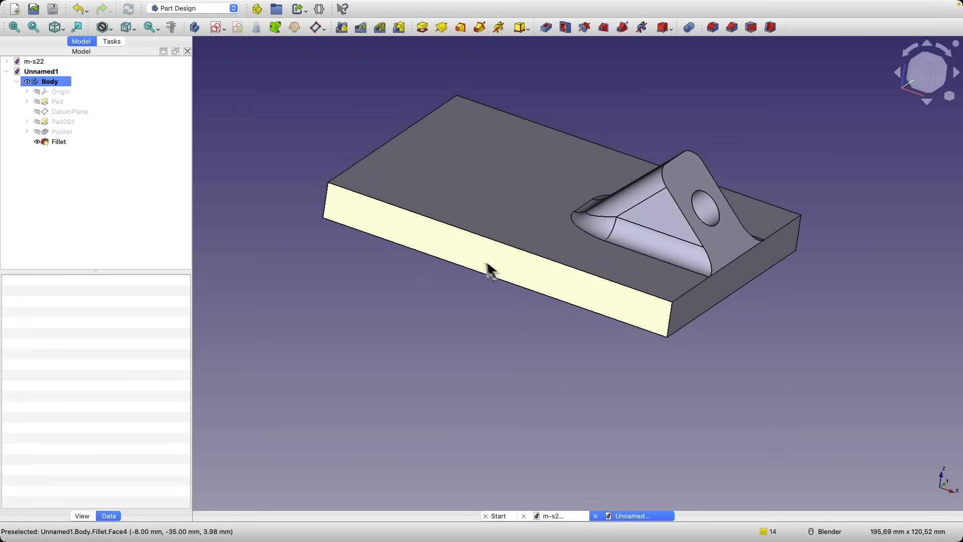
mouse_move(476, 262)
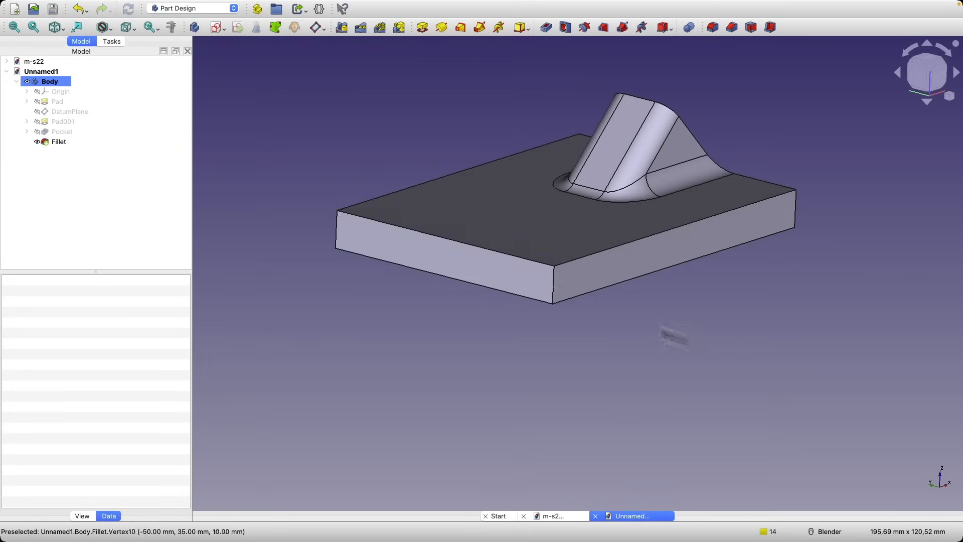
mouse_move(341, 221)
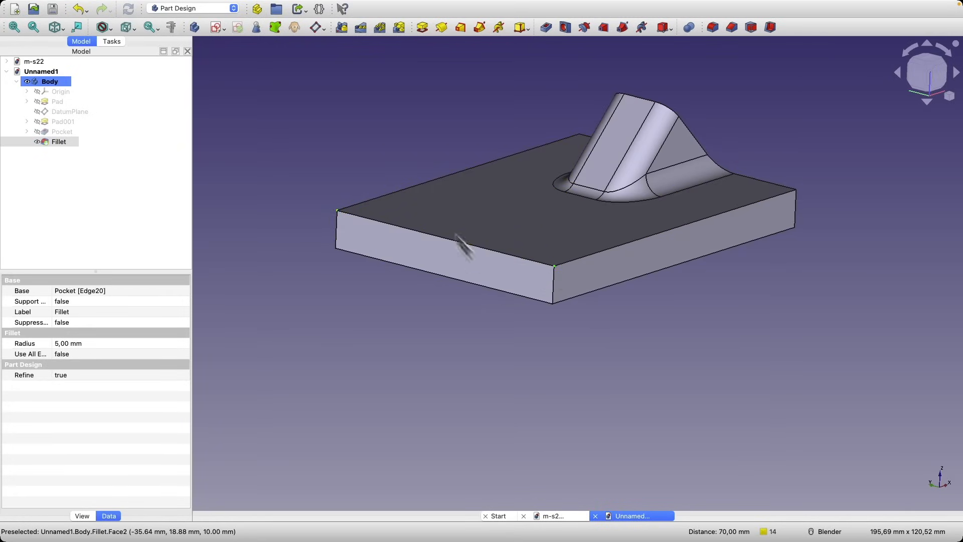
mouse_move(316, 32)
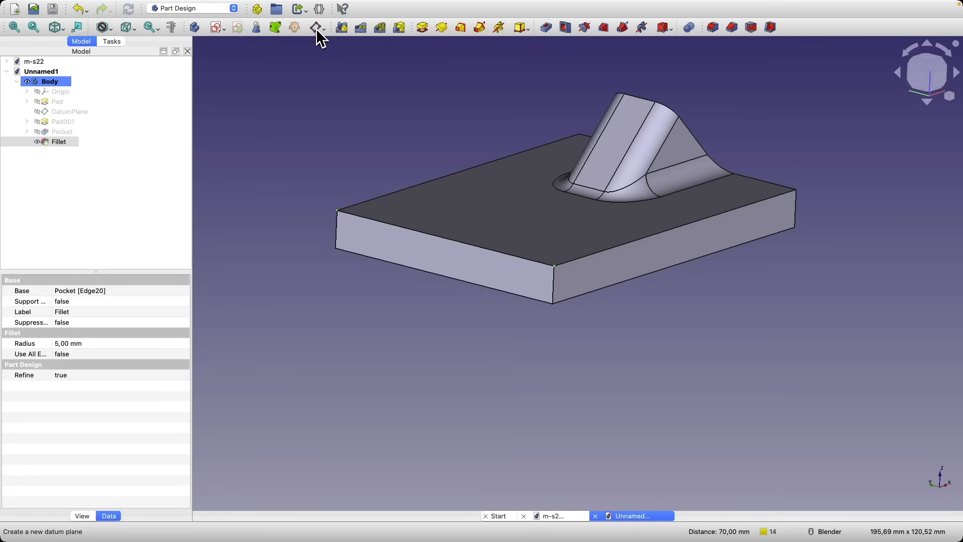
- Create a datum plane on two plate corner vertices, Align O-X-Y, tilted 30° about x-axis
click(316, 27)
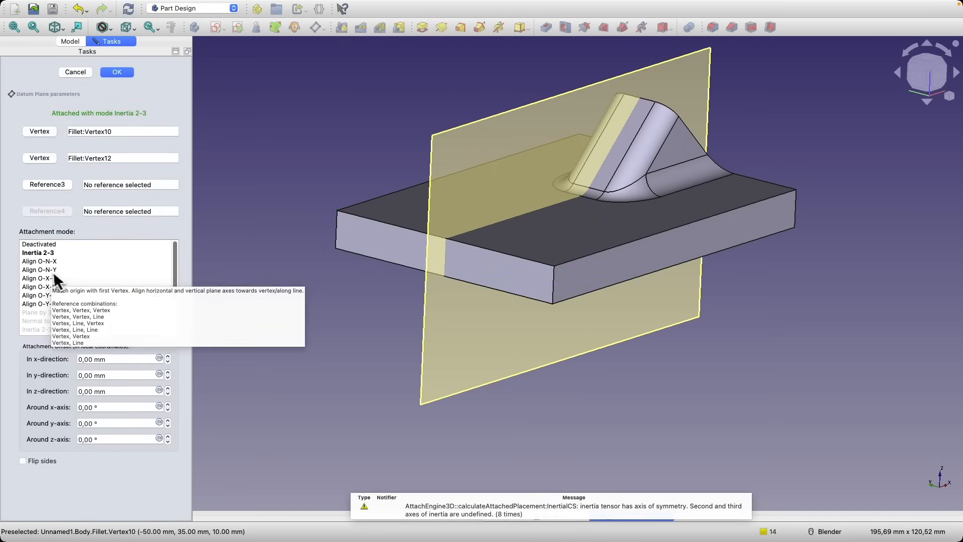
click(39, 278)
text(29)
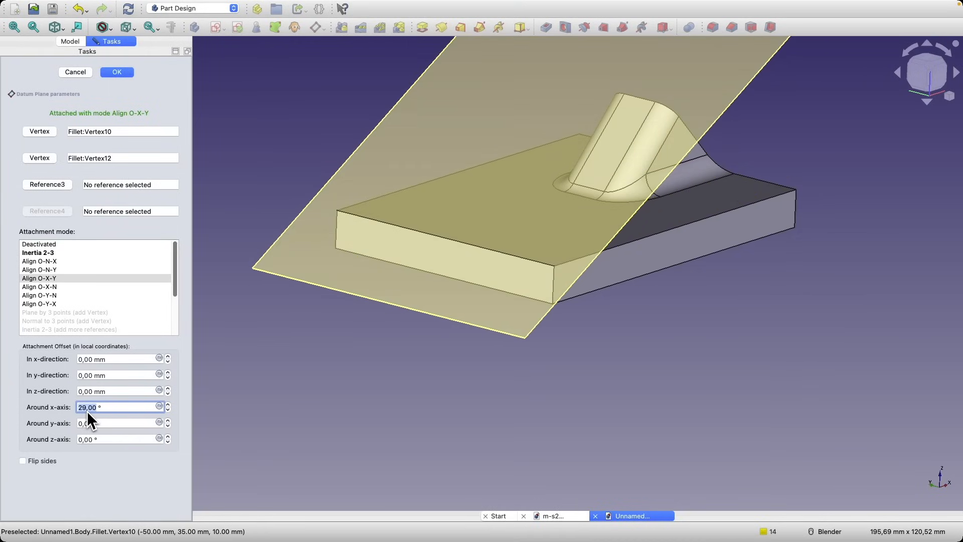
click(167, 403)
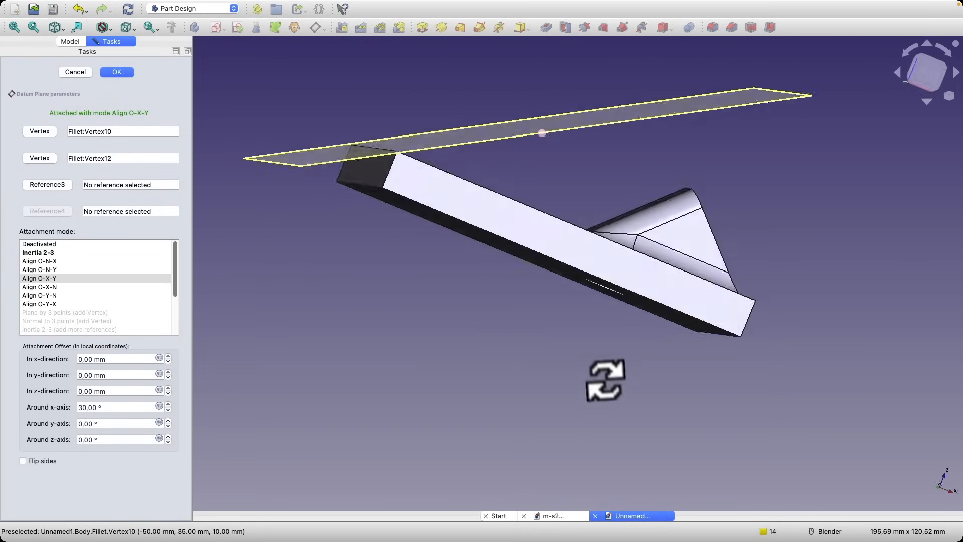
click(117, 73)
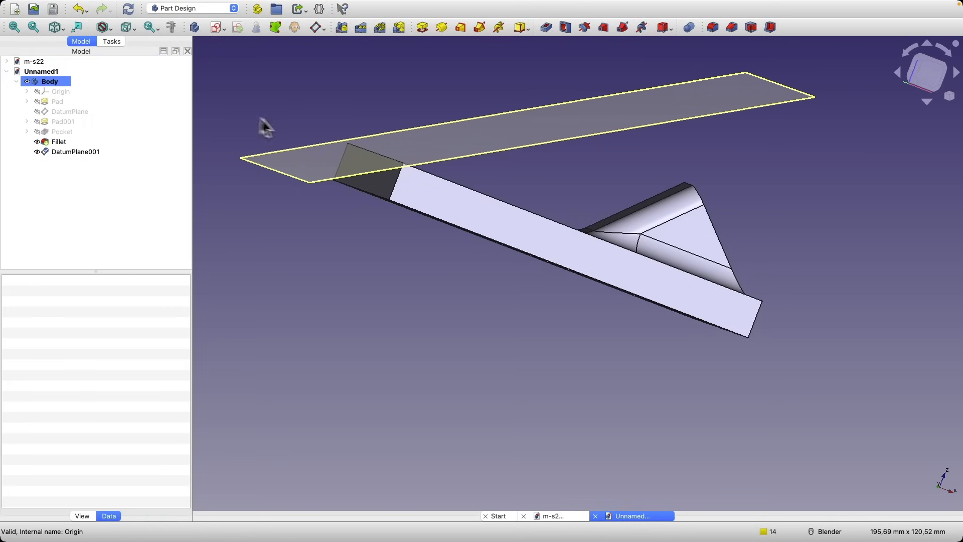
click(75, 152)
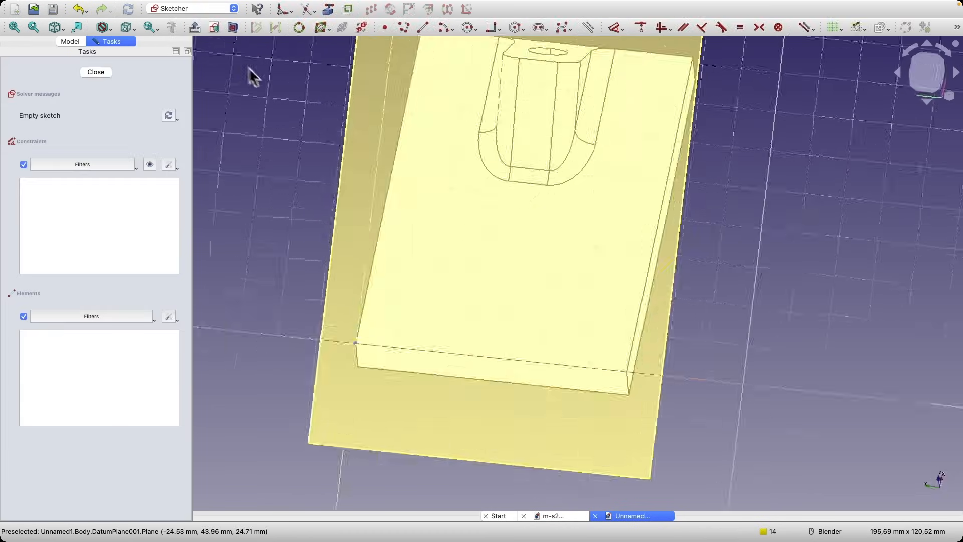
- Draw a circle on the 30° datum plane sketch and close the sketch
click(467, 28)
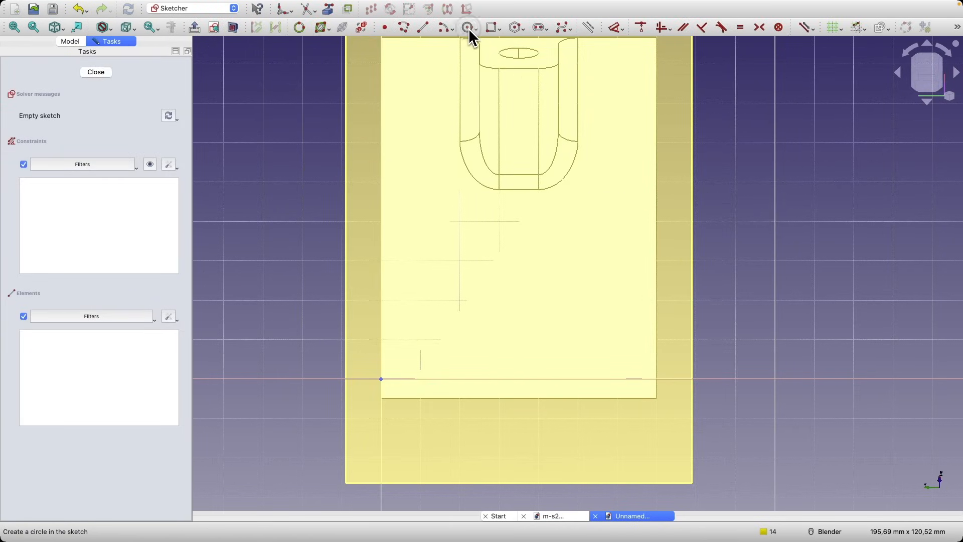
click(468, 27)
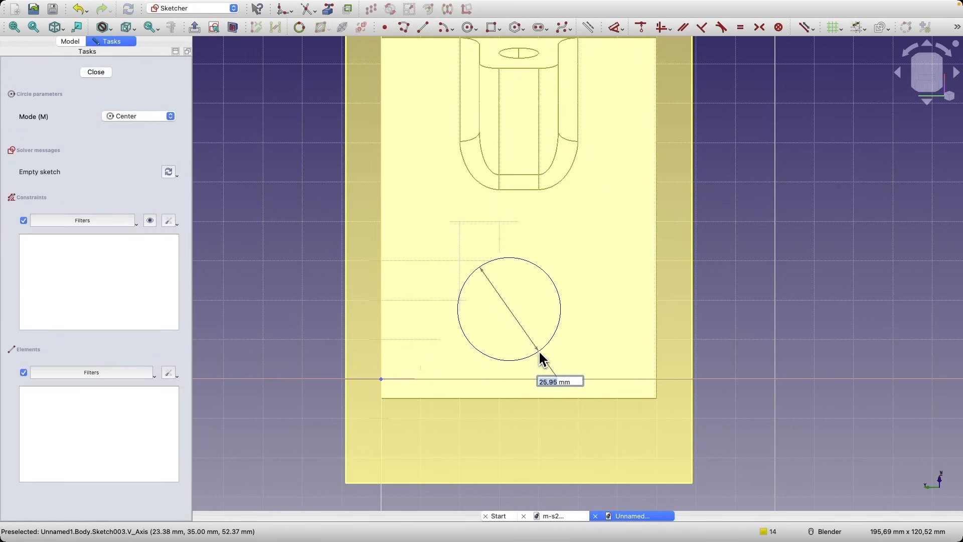
click(540, 353)
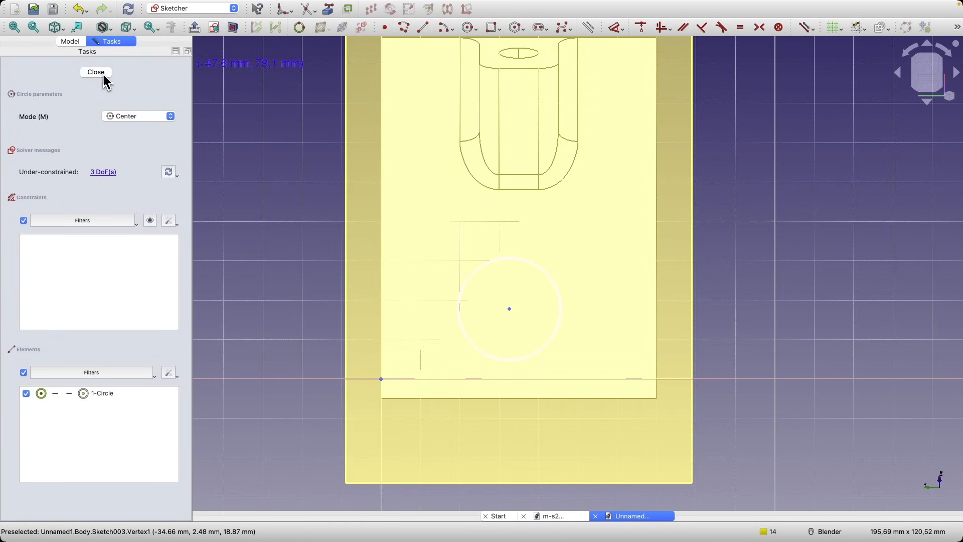
click(96, 72)
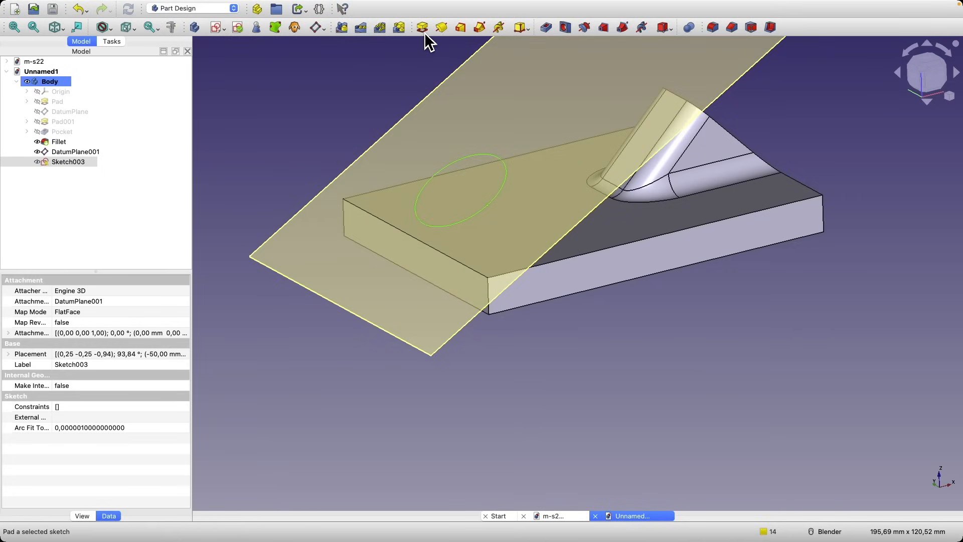
- Pad the circle reversed toward the plate with Type 'To first', forming a cylindrical boss
click(422, 27)
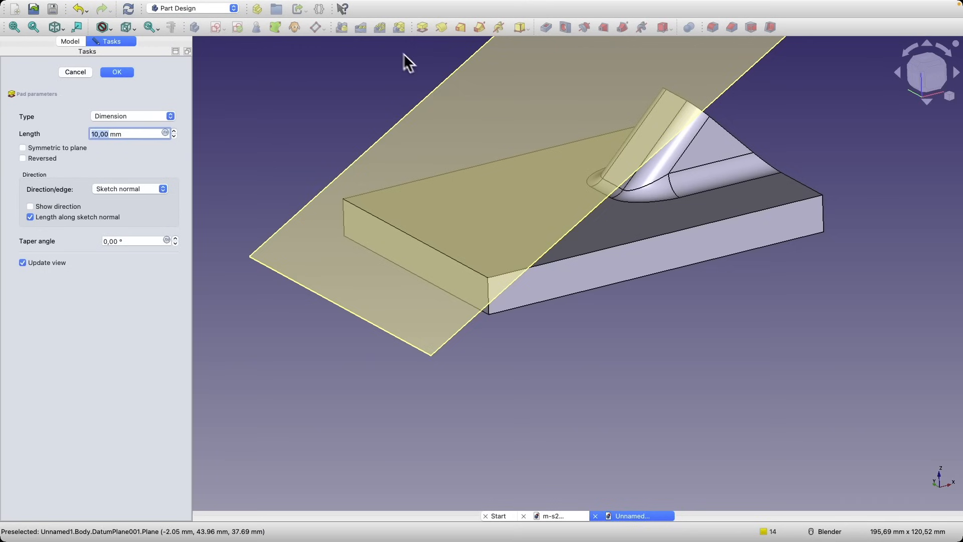
click(130, 116)
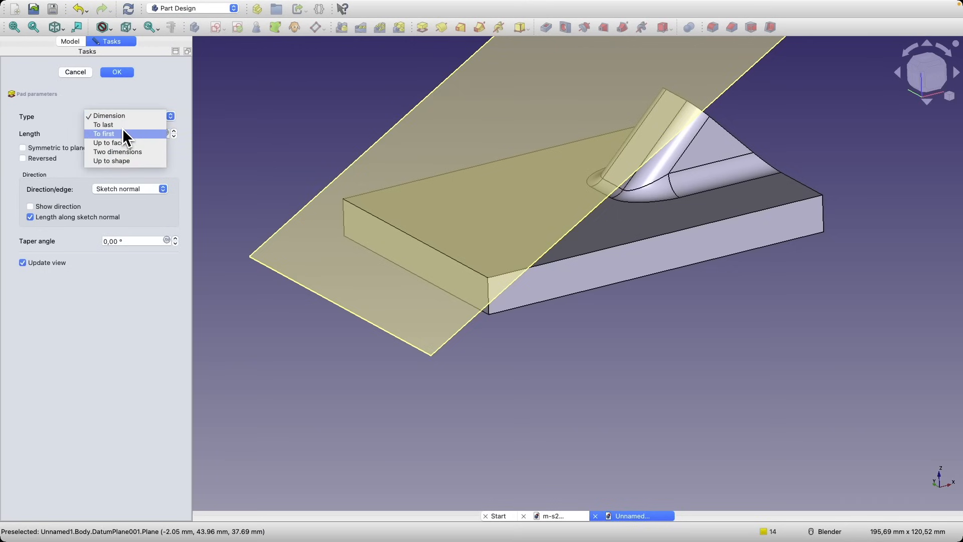
click(104, 134)
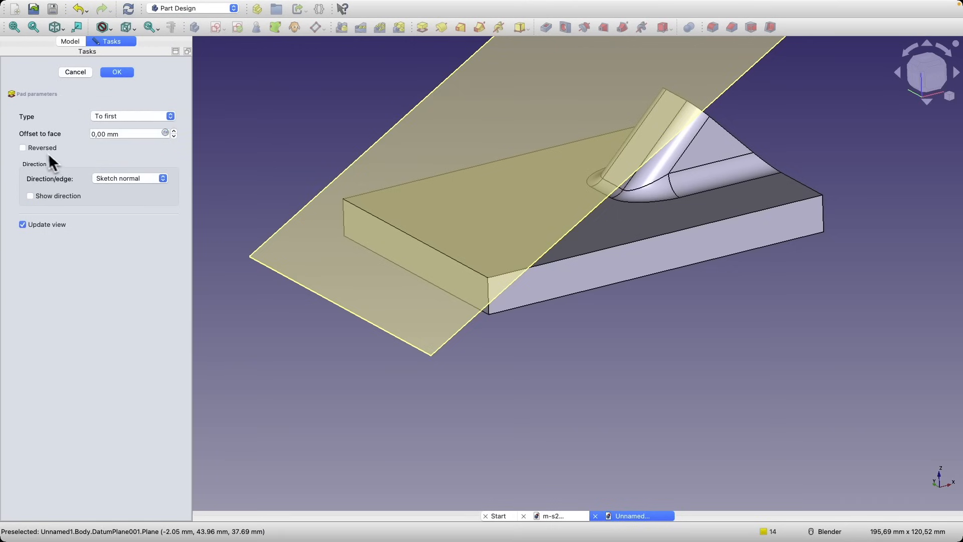
click(23, 148)
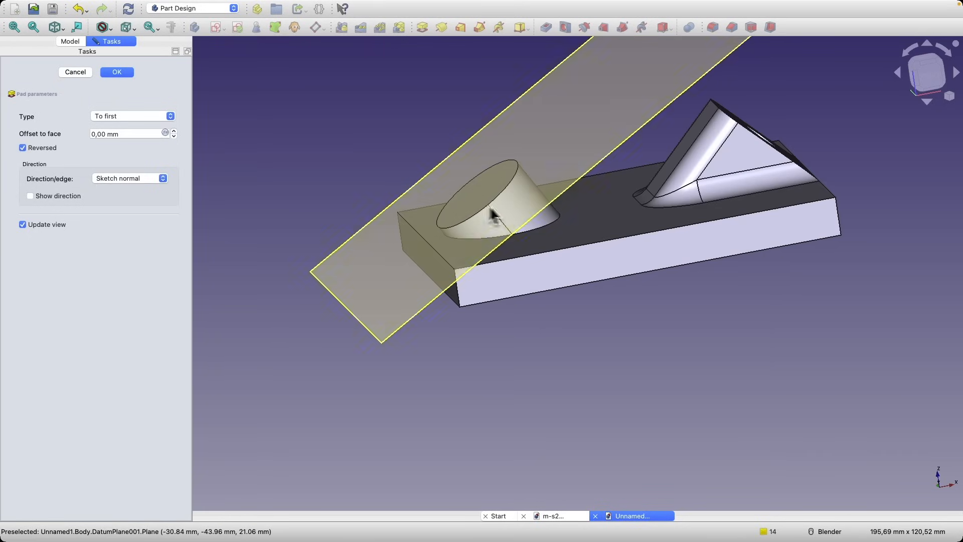
mouse_move(553, 254)
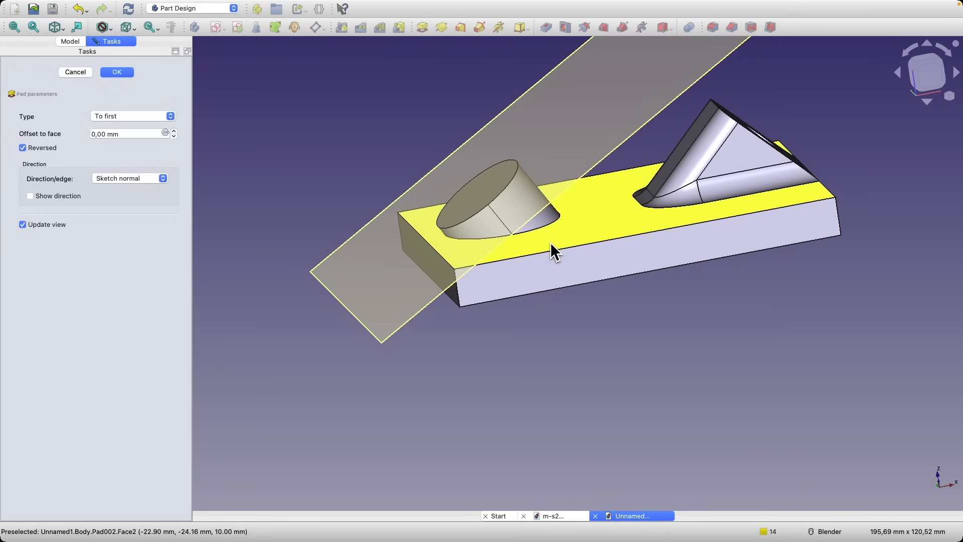
mouse_move(138, 83)
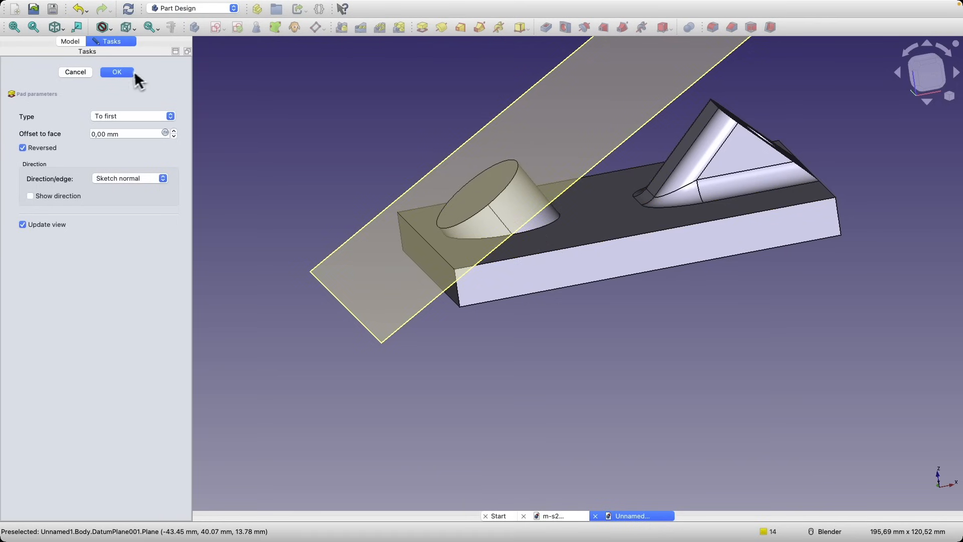
click(116, 72)
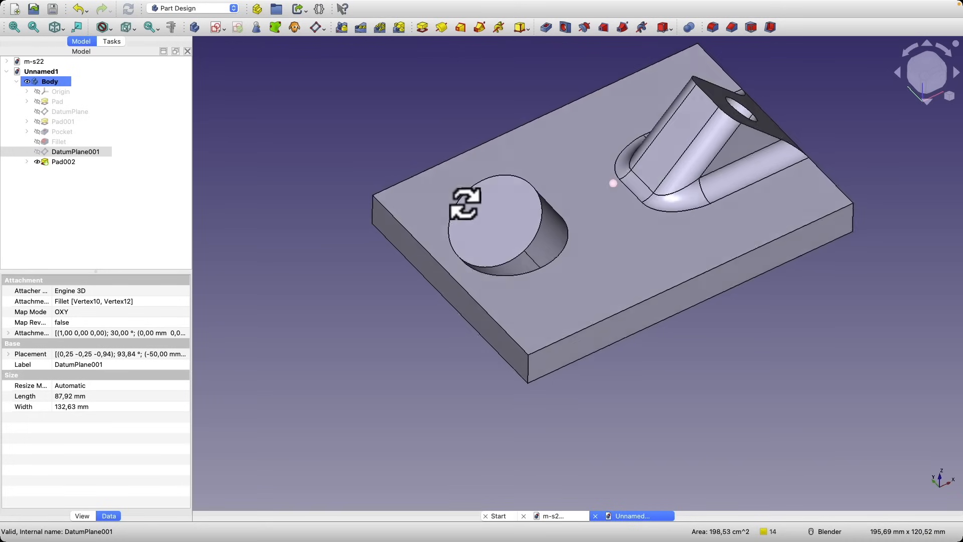
mouse_move(499, 247)
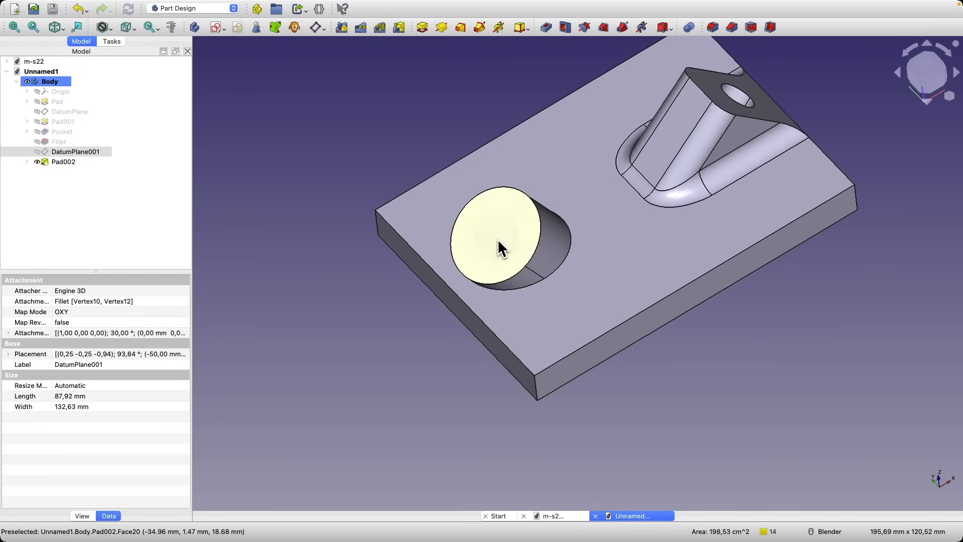
- Sketch a smaller circle on the boss top face and pocket it 'Through all'
click(63, 162)
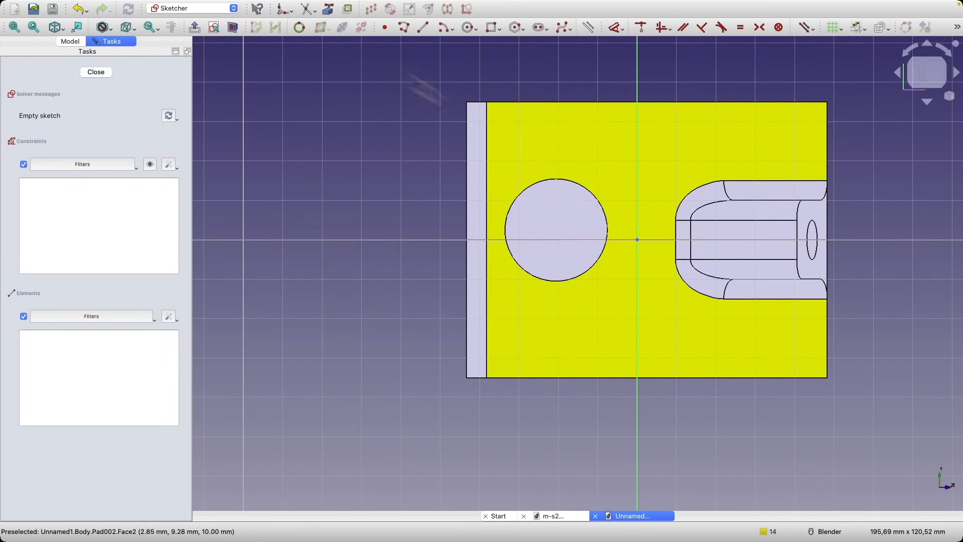
click(469, 27)
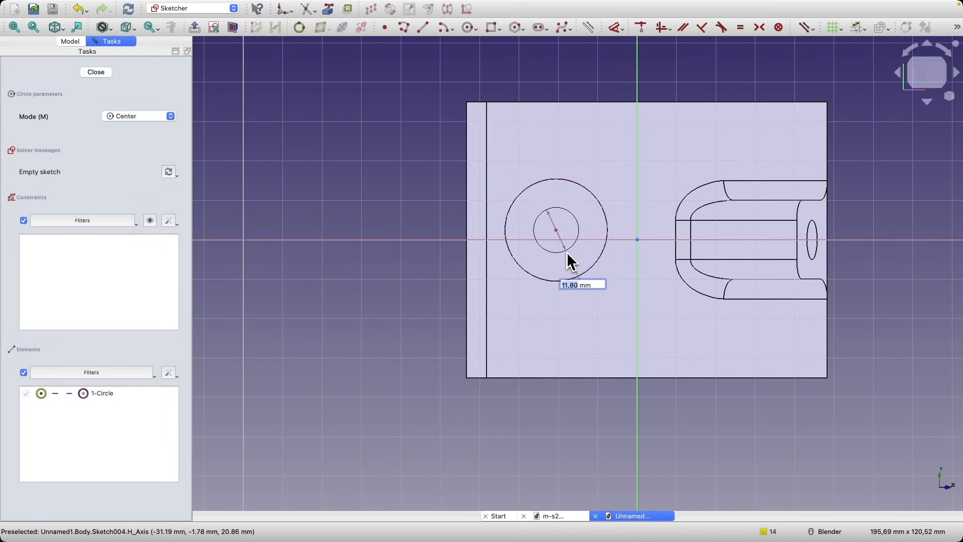
click(96, 72)
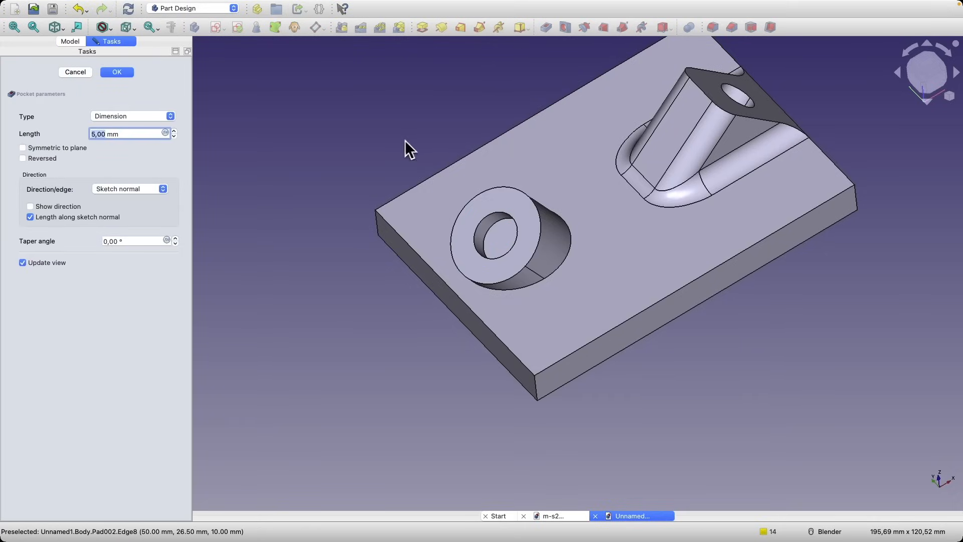
click(131, 117)
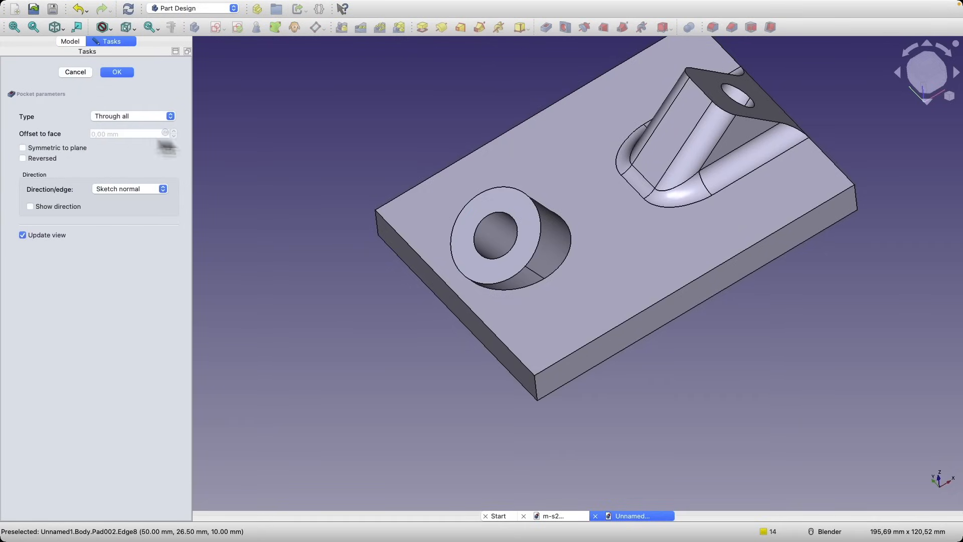
click(116, 72)
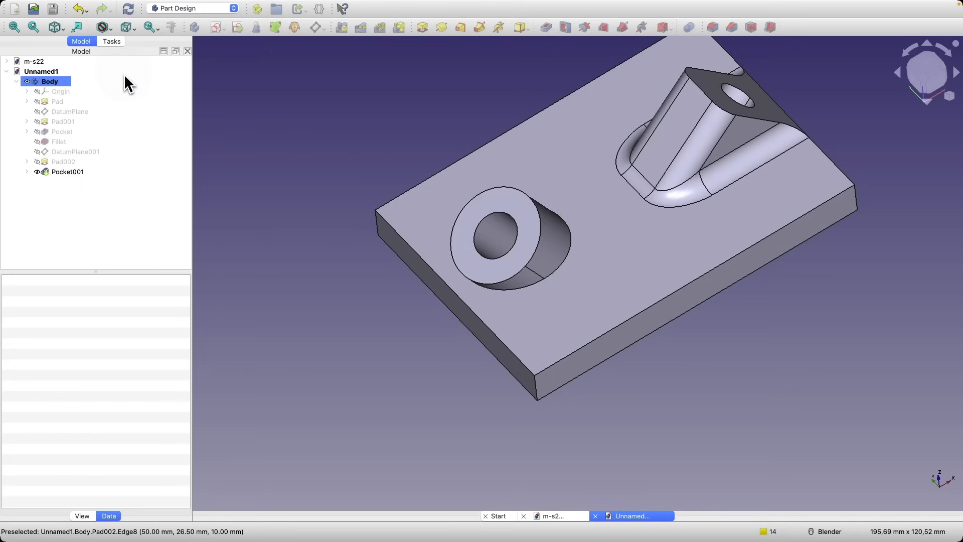
- Add Fillet001 rounding the boss-to-plate edge with a 1 mm radius
click(67, 171)
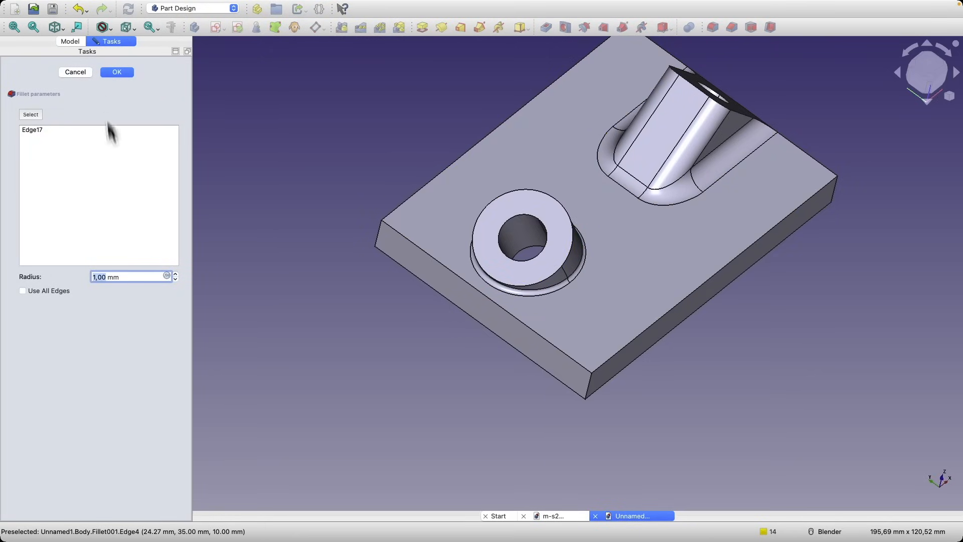
click(116, 72)
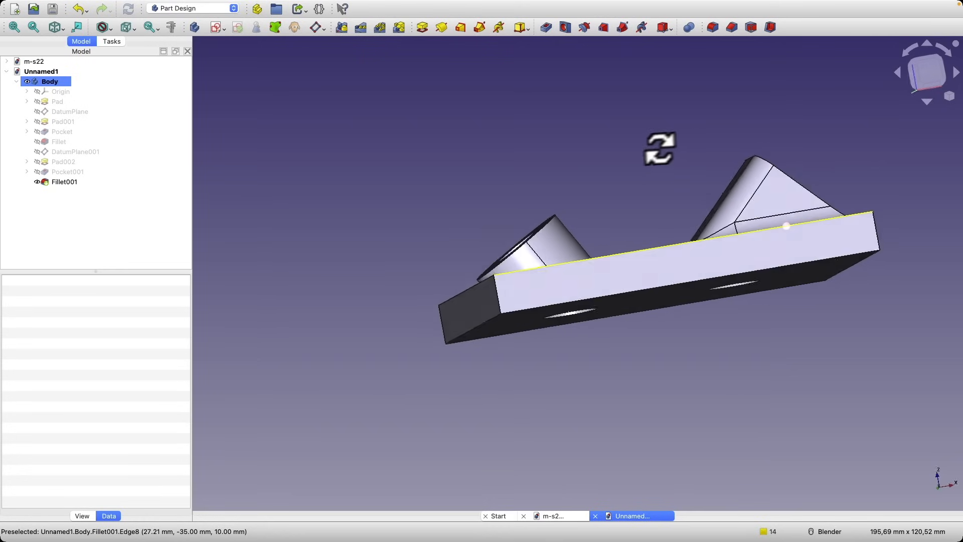